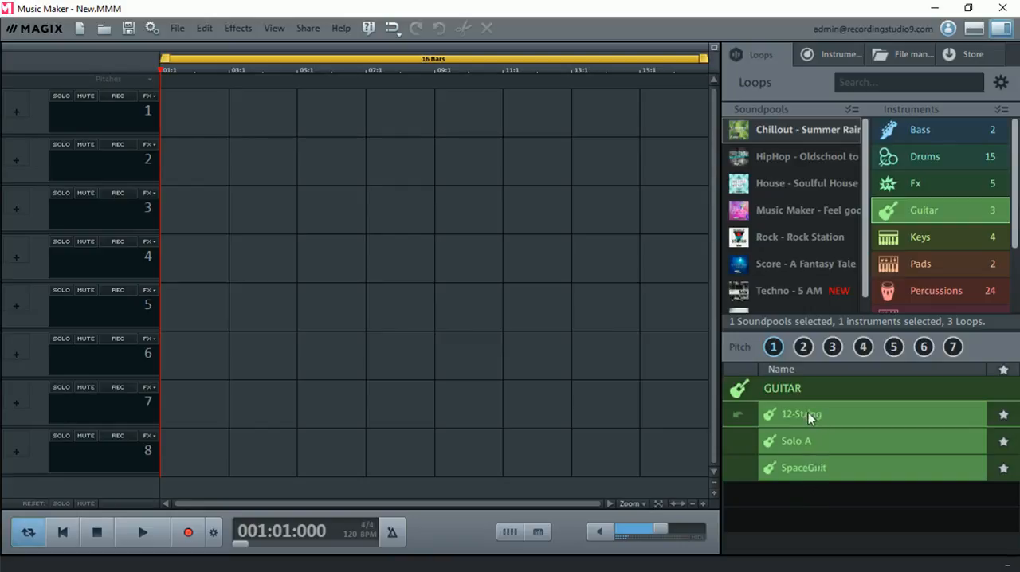
mouse_move(799, 425)
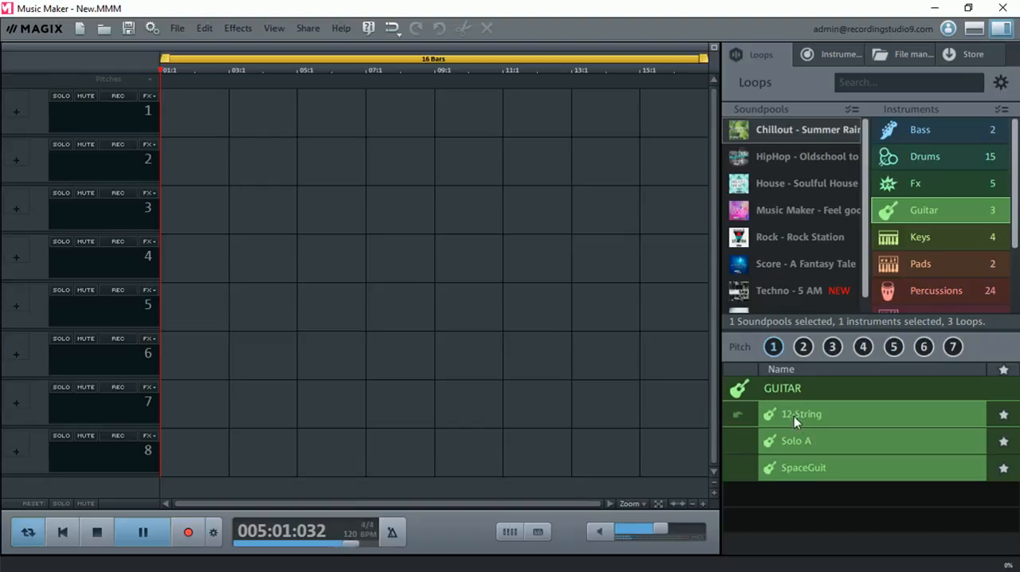
Preview the 12-String guitar loop and audition it at pitches 3, 4, 5 and 6.
click(96, 532)
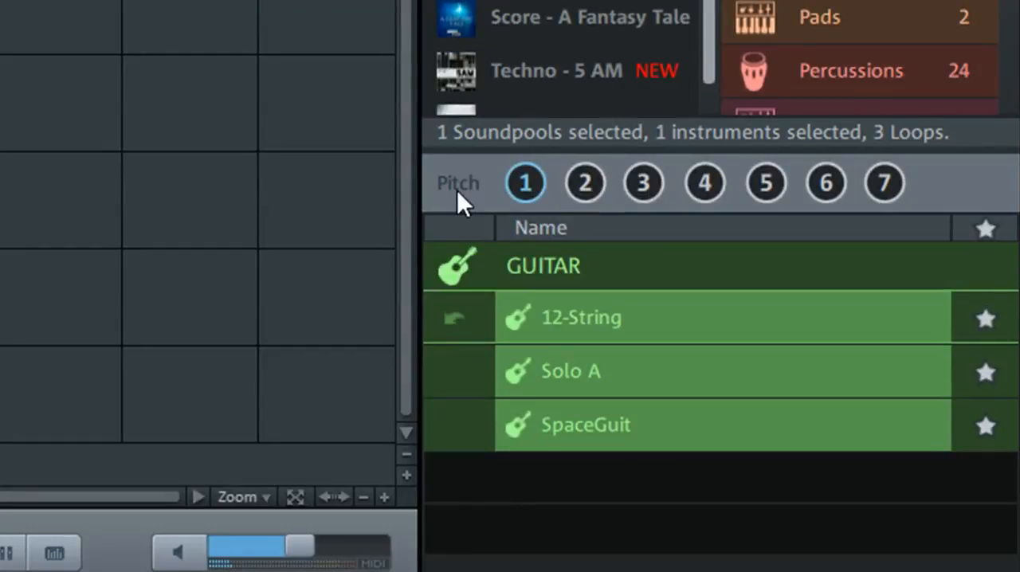
mouse_move(928, 191)
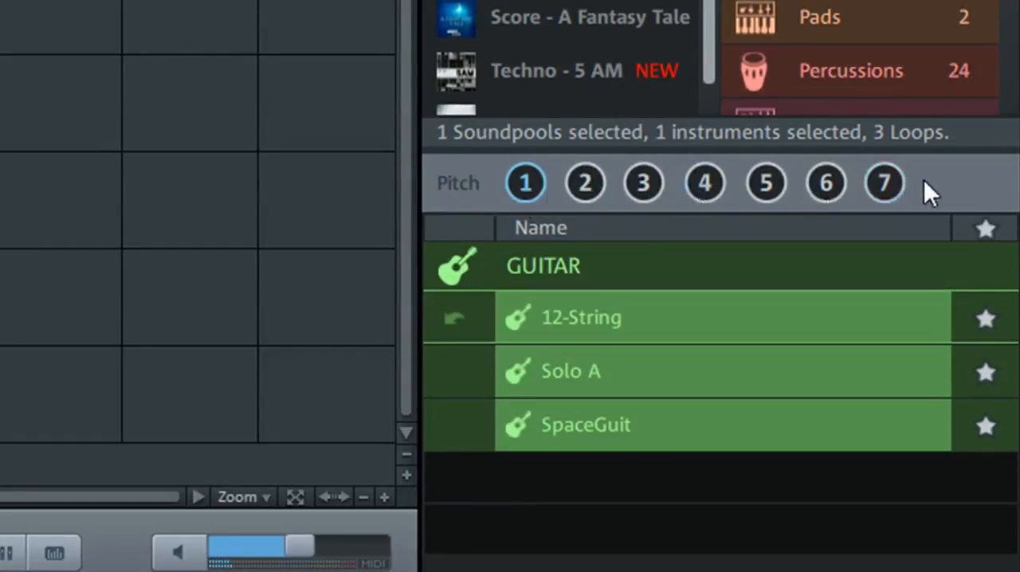
mouse_move(486, 220)
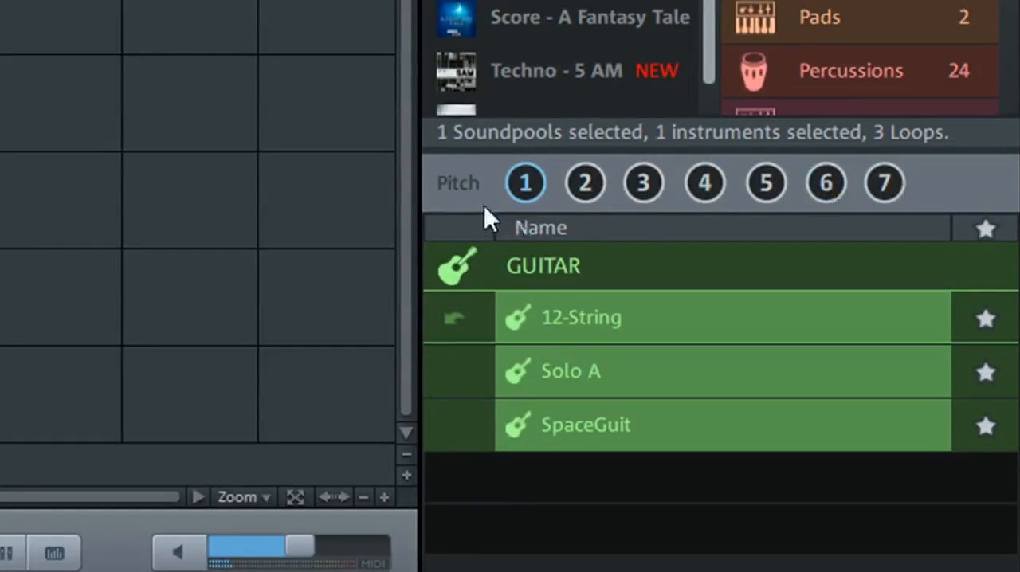
mouse_move(570, 335)
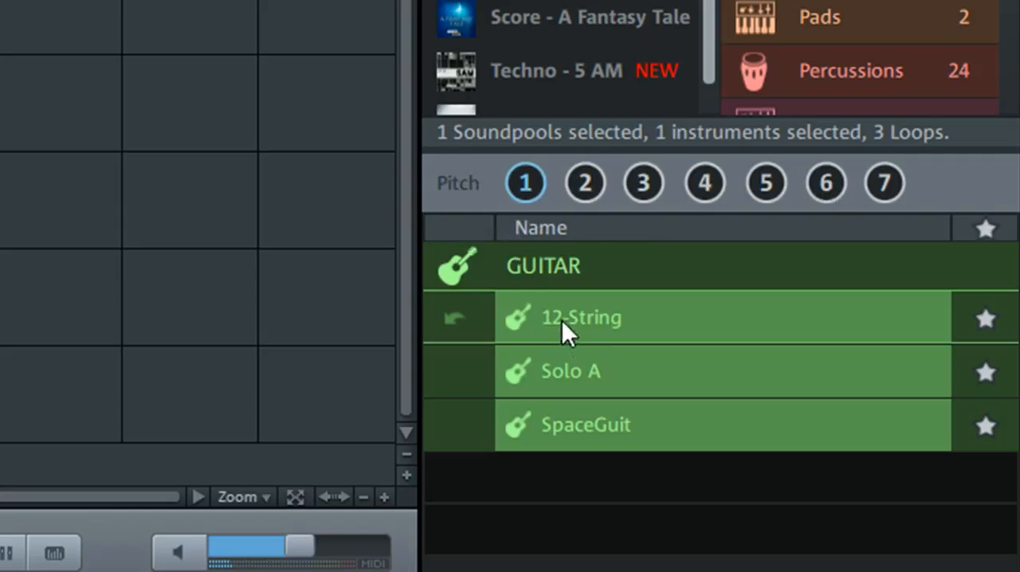
click(567, 317)
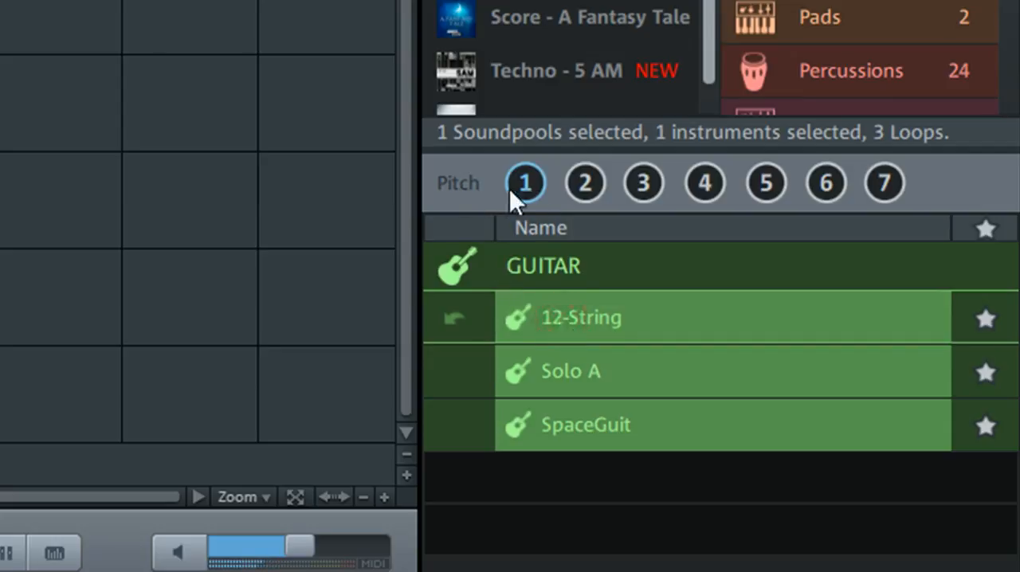
mouse_move(569, 195)
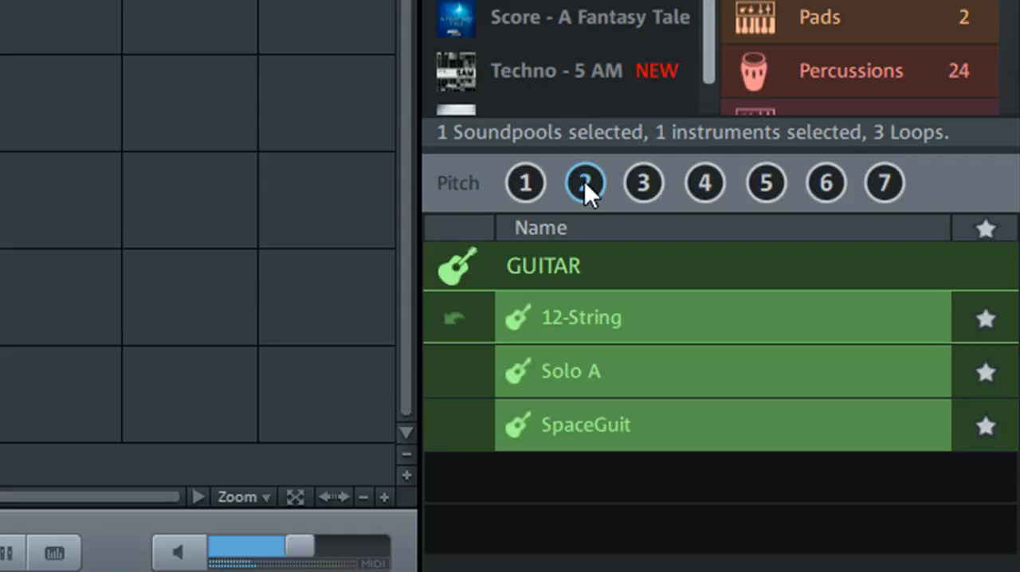
mouse_move(624, 193)
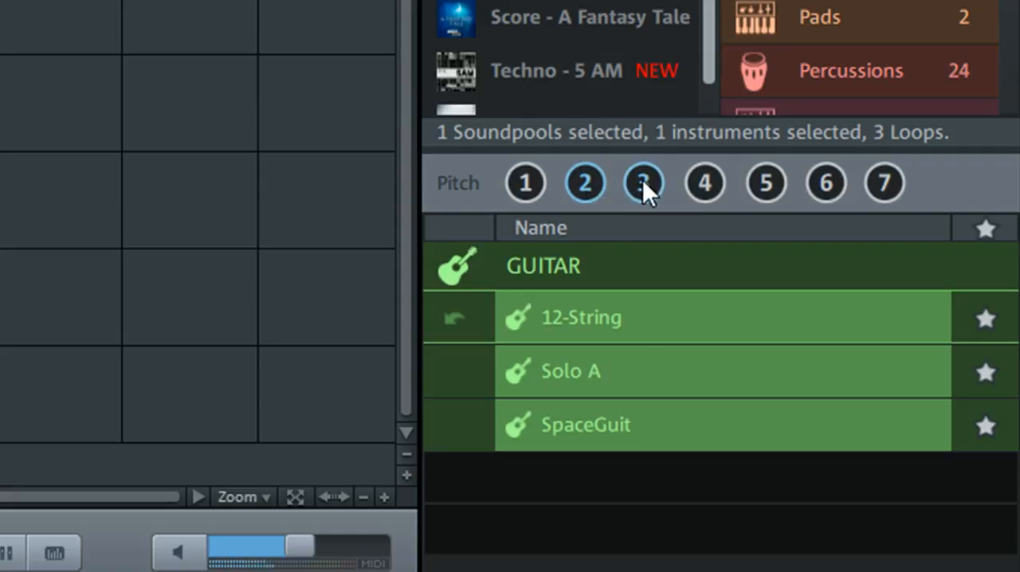
click(644, 184)
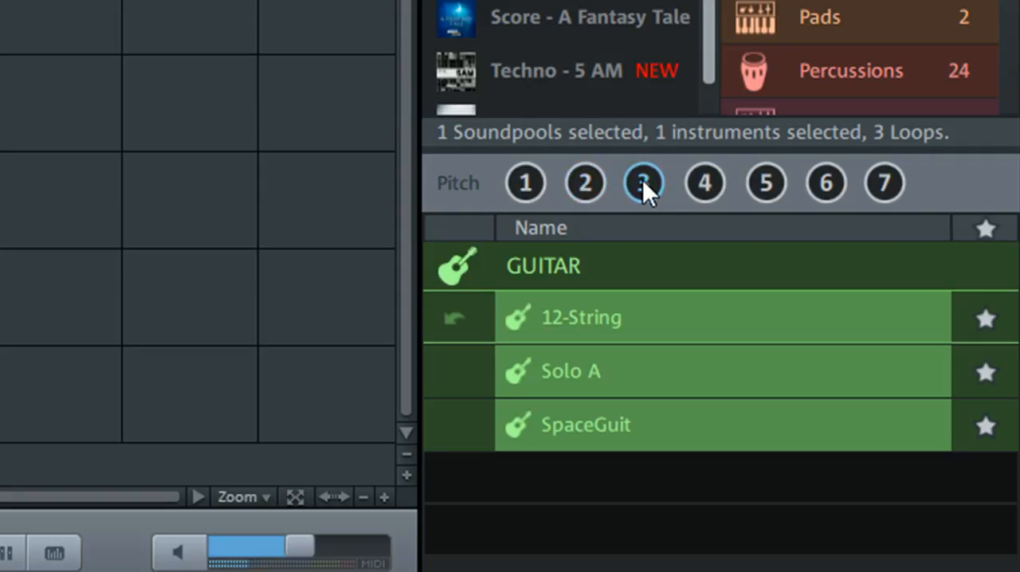
click(703, 184)
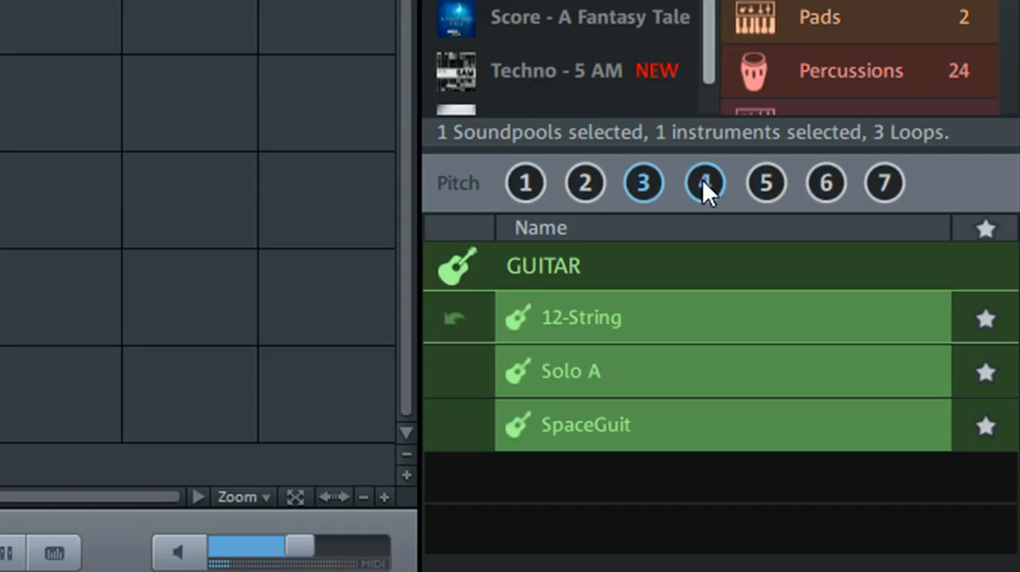
click(705, 183)
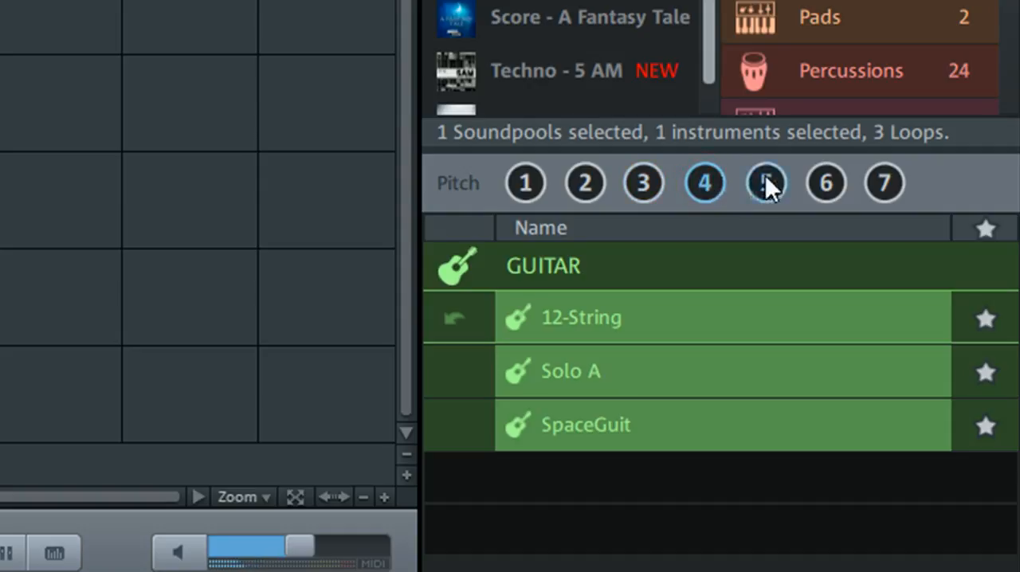
click(765, 183)
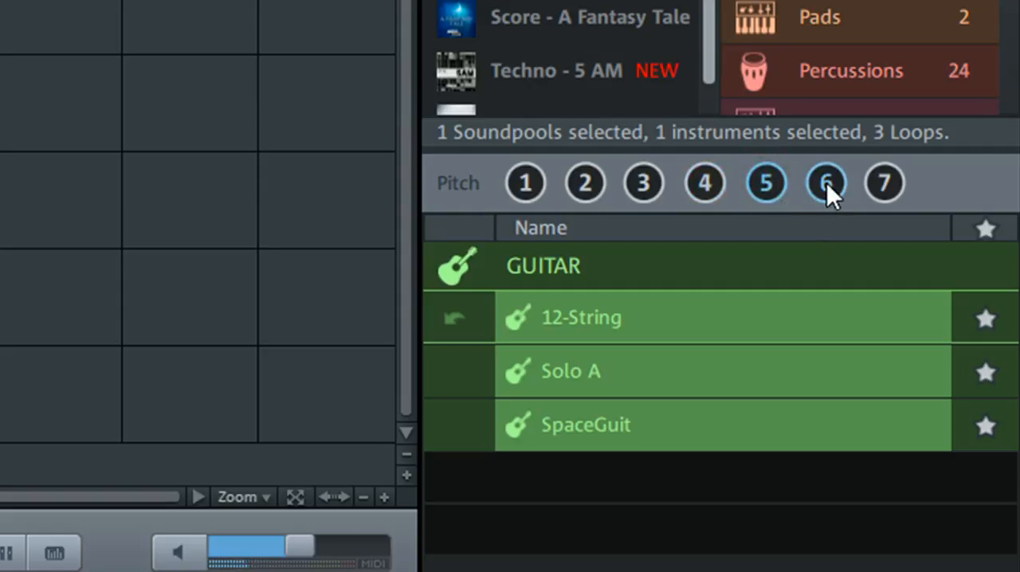
click(884, 182)
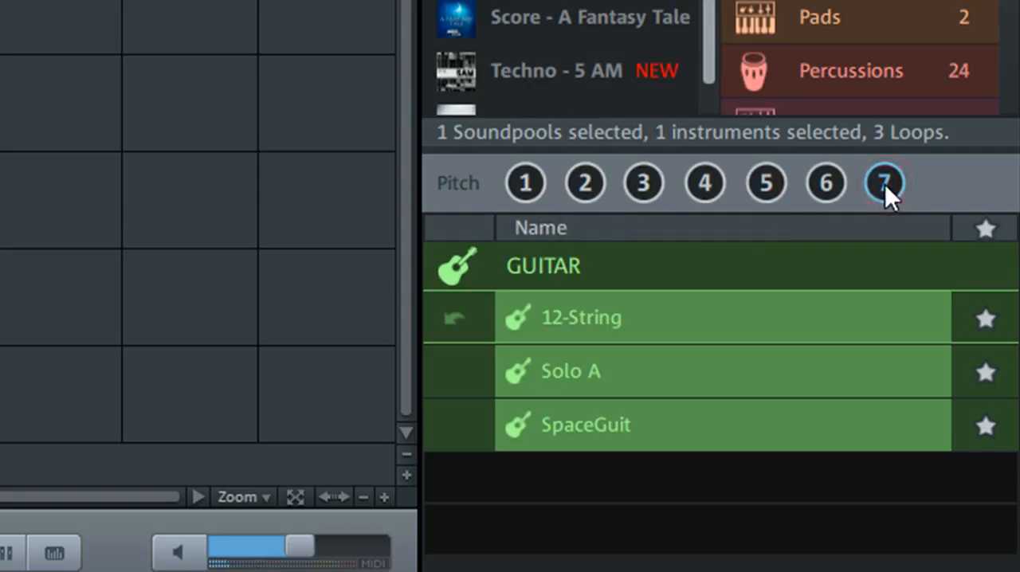
mouse_move(474, 203)
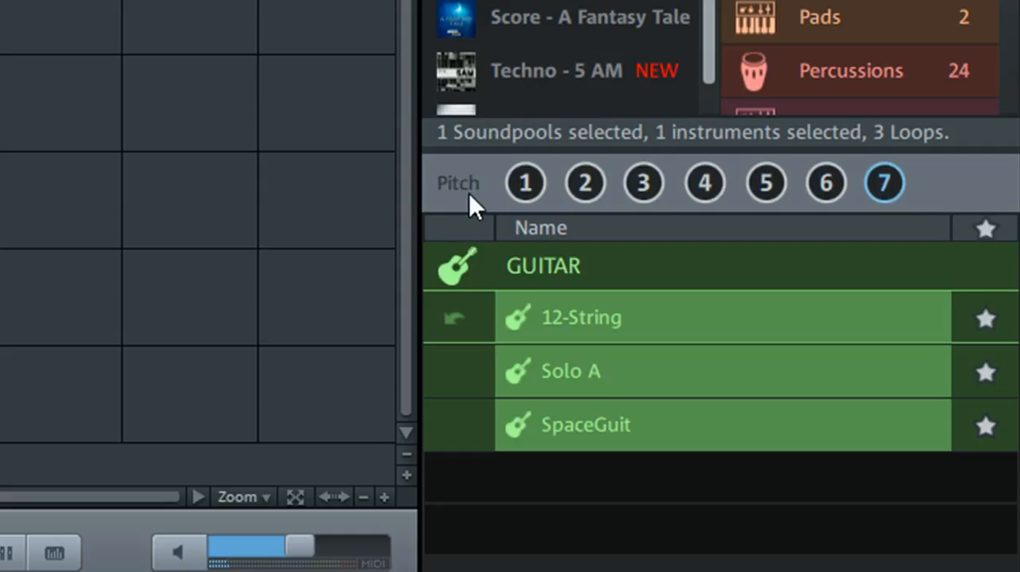
mouse_move(550, 331)
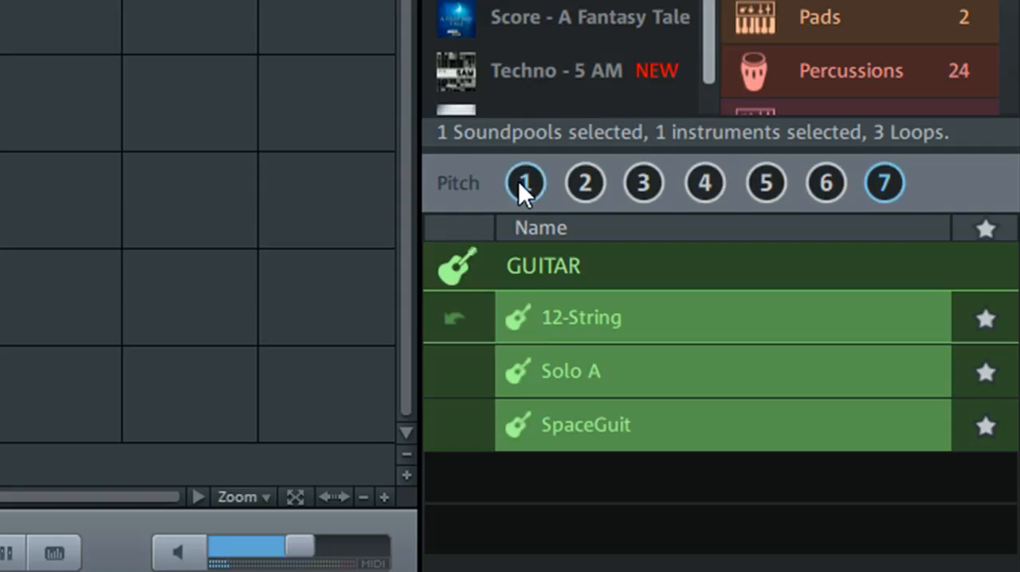
Return the 12-String preview to pitch 1, then try pitch 5 and settle on pitch 4.
click(524, 183)
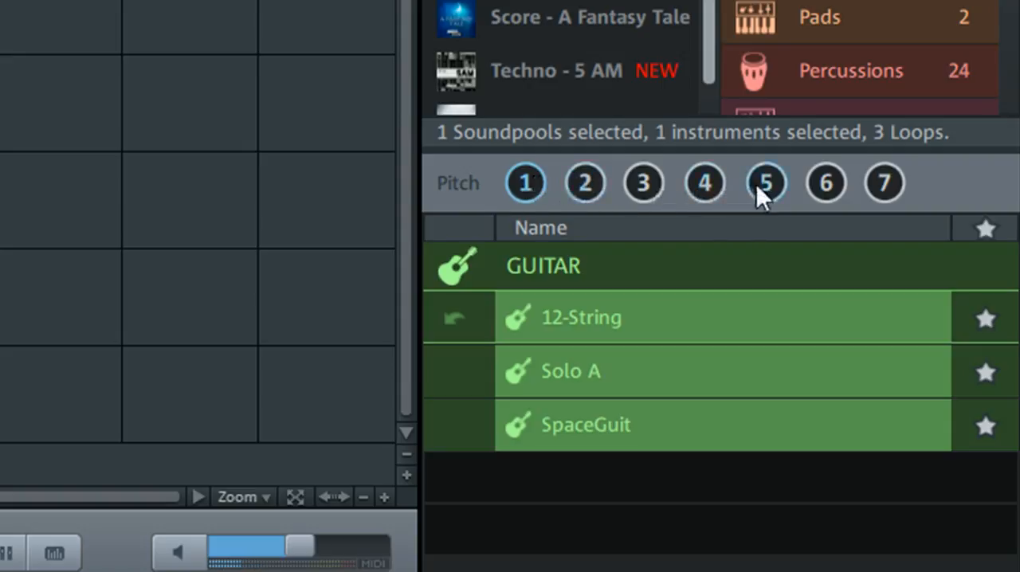
click(764, 183)
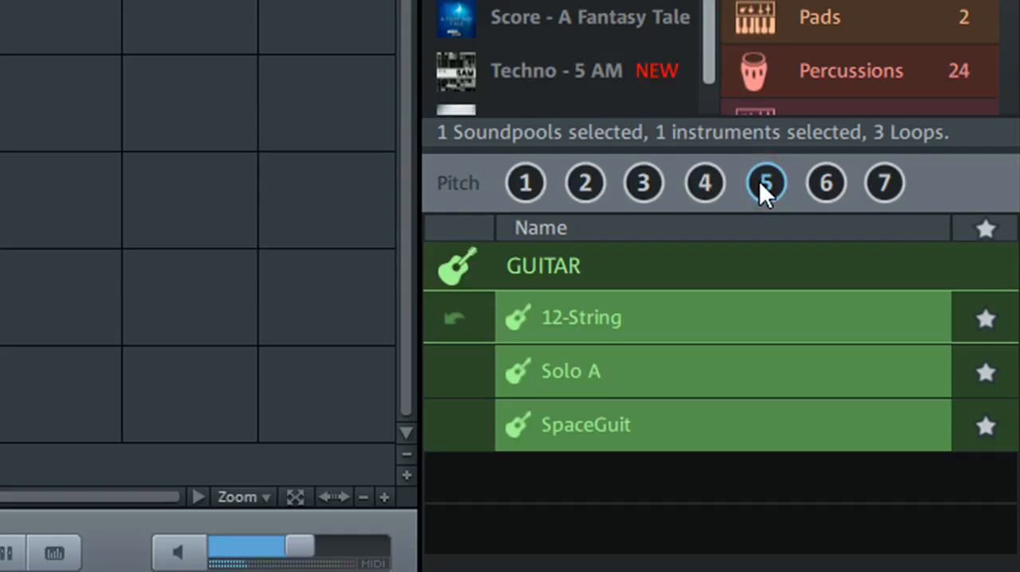
click(703, 184)
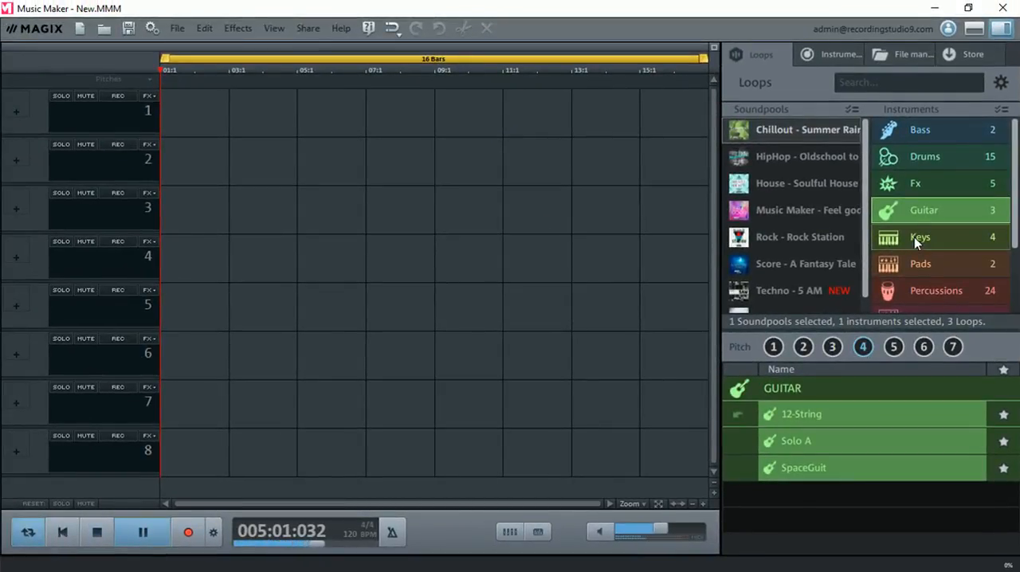
List the Chillout Keys loops and audition E-Piano_a at pitch 3, then back at pitch 1.
click(920, 237)
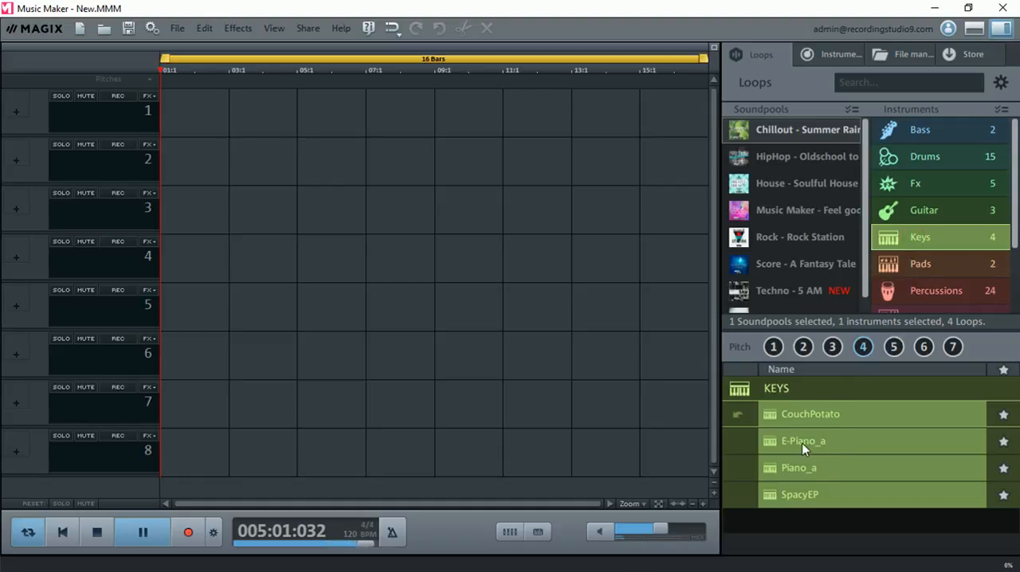
click(803, 441)
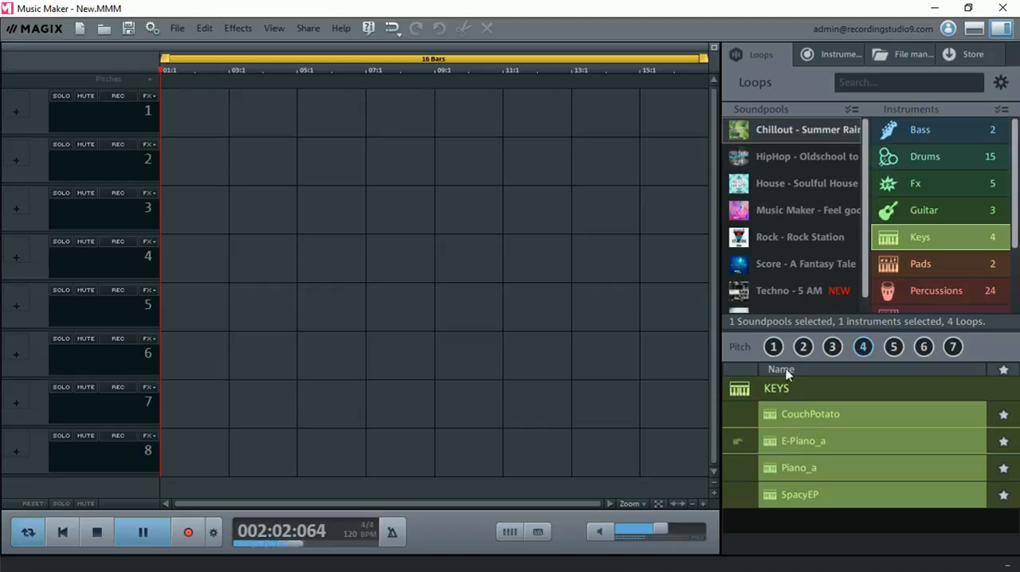
click(773, 346)
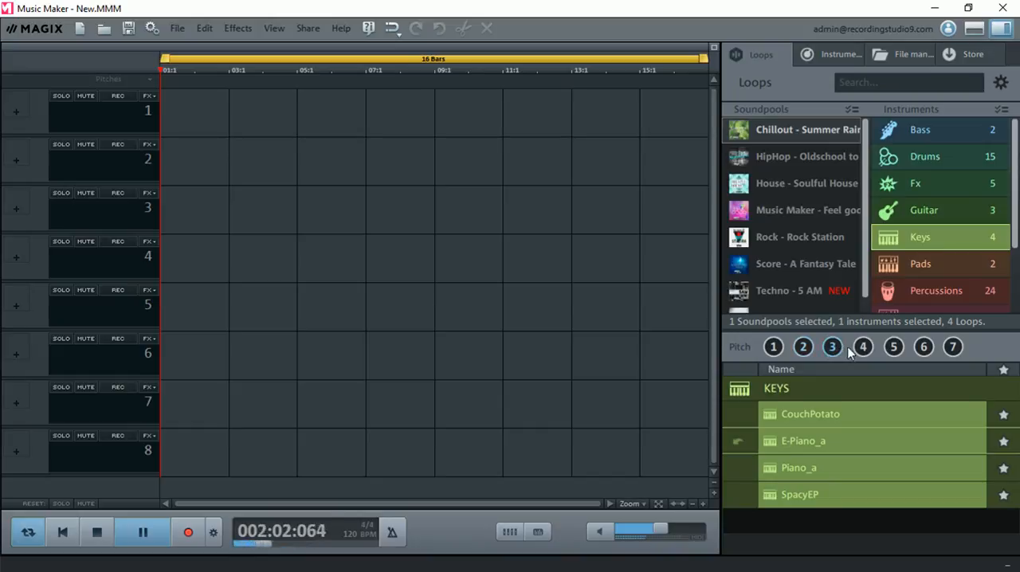
click(862, 345)
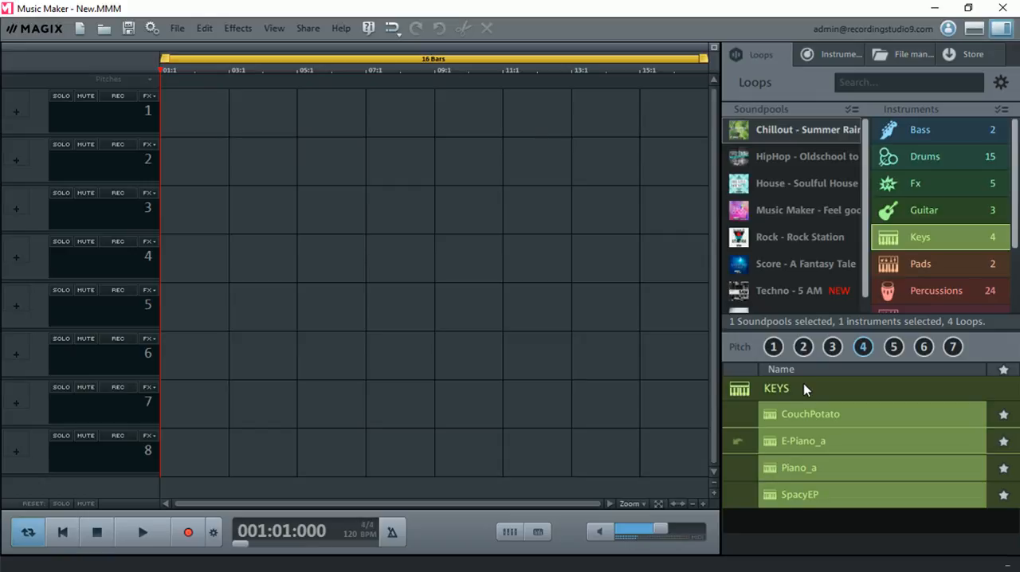
click(773, 347)
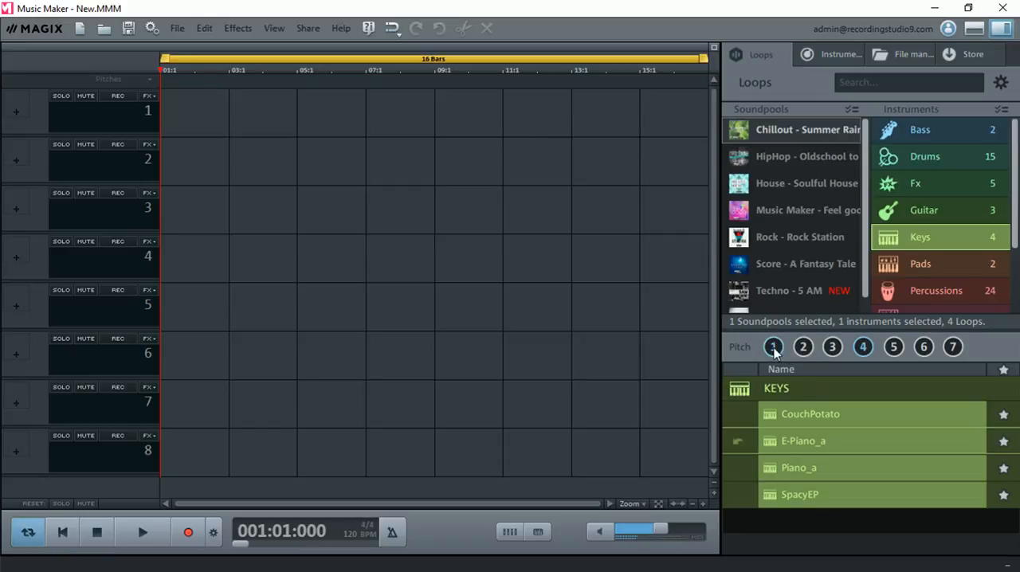
click(141, 533)
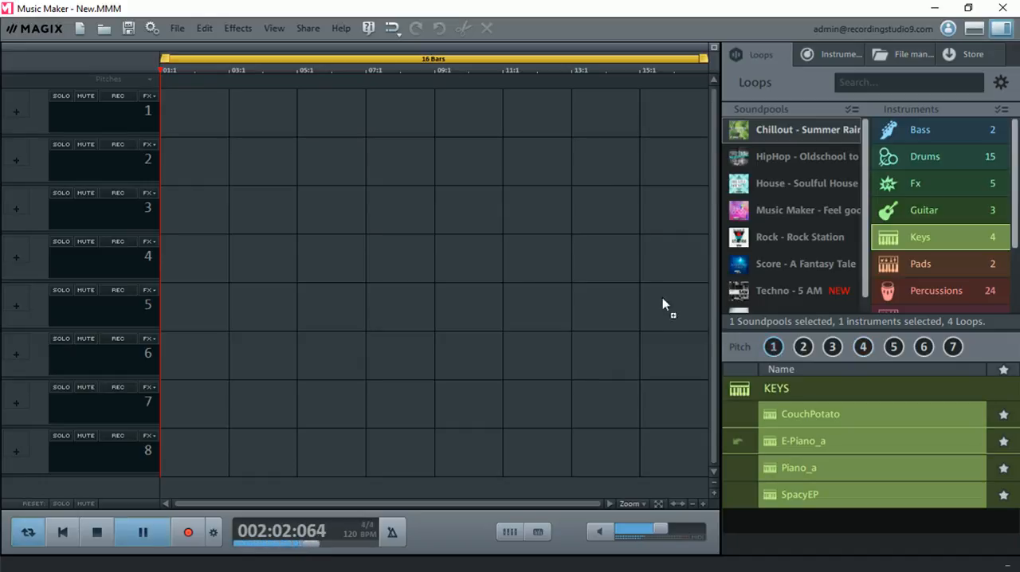
Place E-Piano_a on track 1 at bars 1, 3, 5 and 7, pitched C, G, F and a.
click(143, 532)
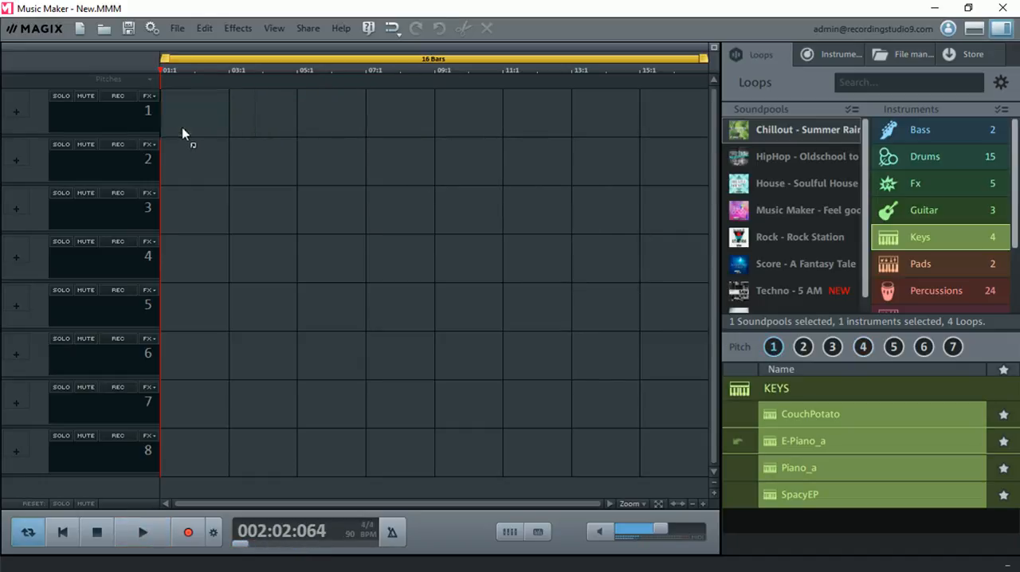
drag(803, 441, 196, 112)
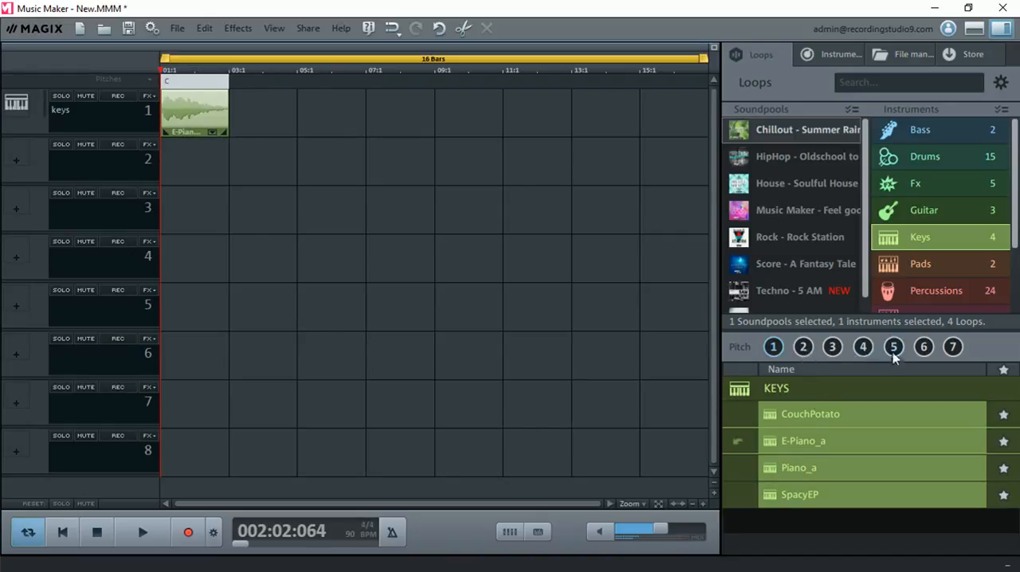
click(142, 532)
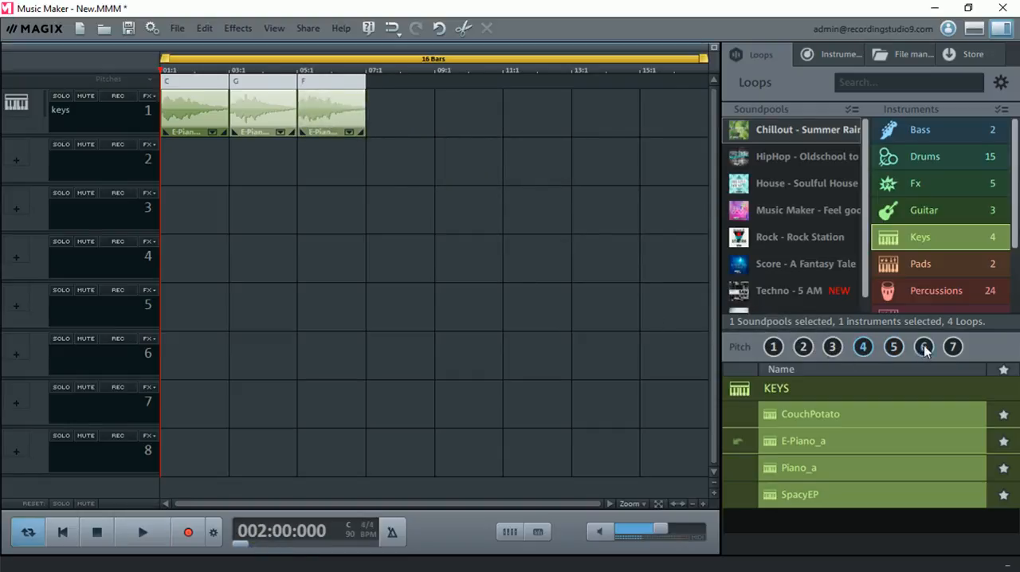
click(142, 532)
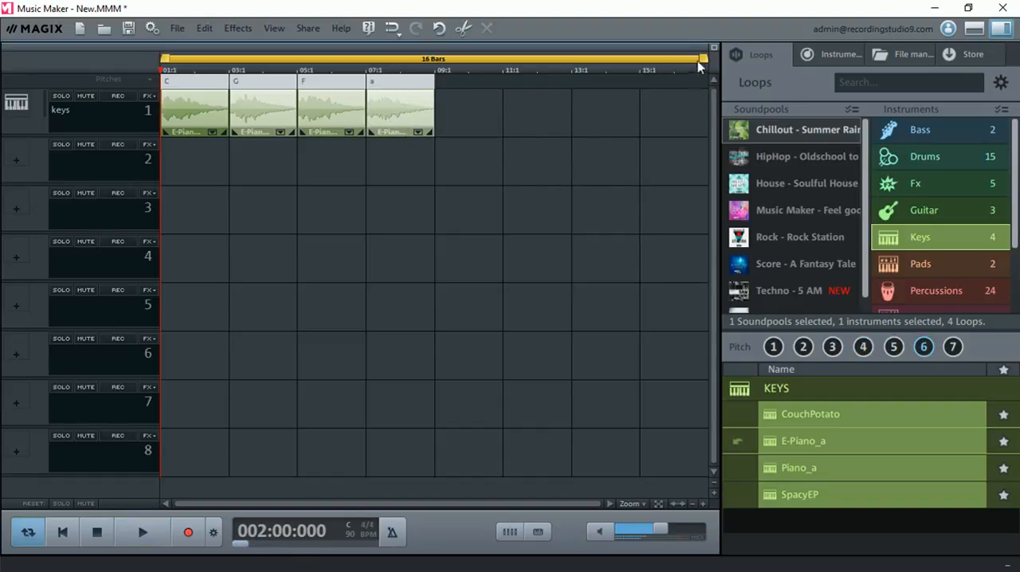
Loop playback over the first 8 bars, hear the keys track, then list the Chillout Drums loops.
drag(701, 58, 439, 59)
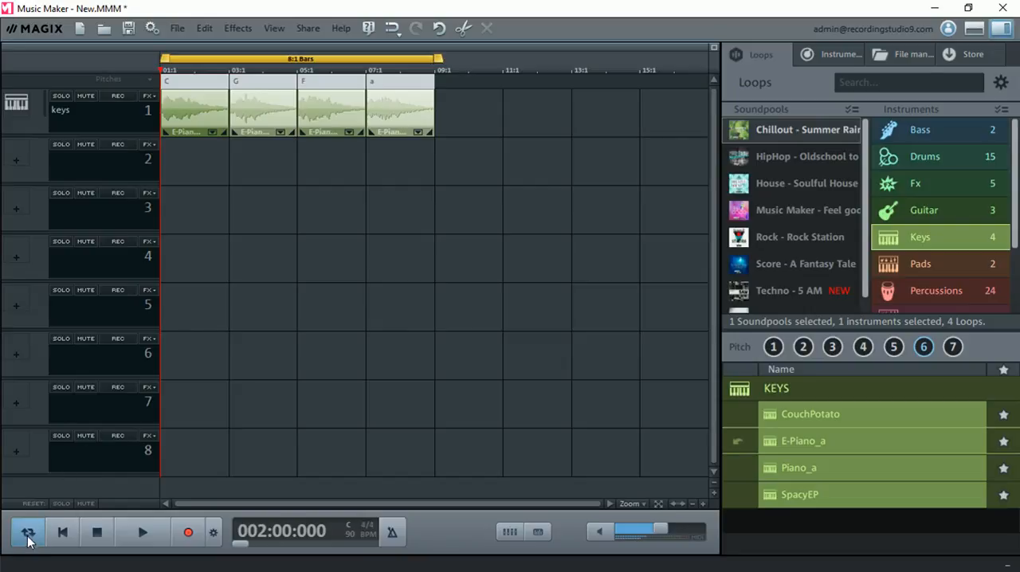
mouse_move(28, 532)
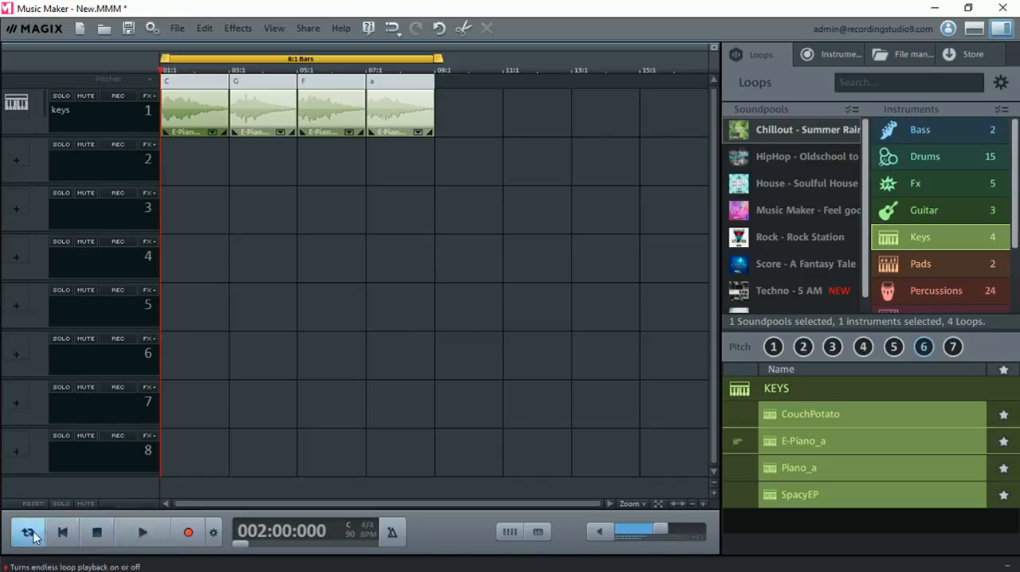
click(28, 532)
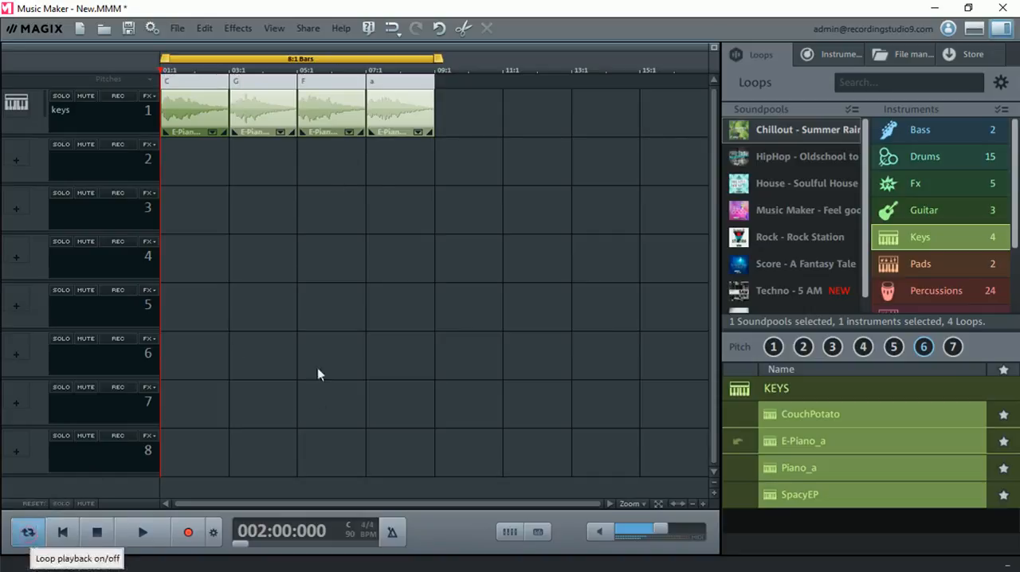
mouse_move(448, 493)
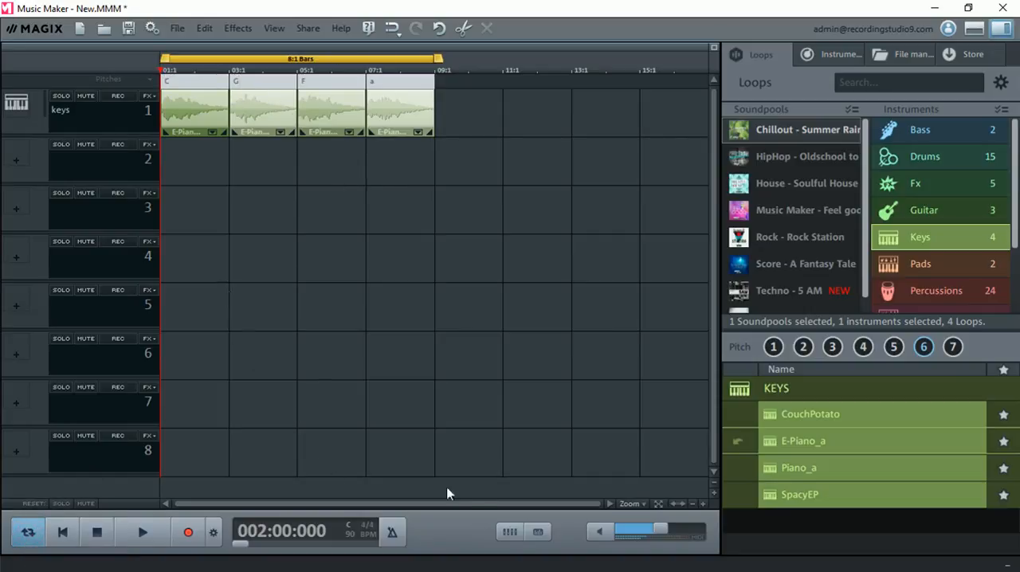
click(142, 532)
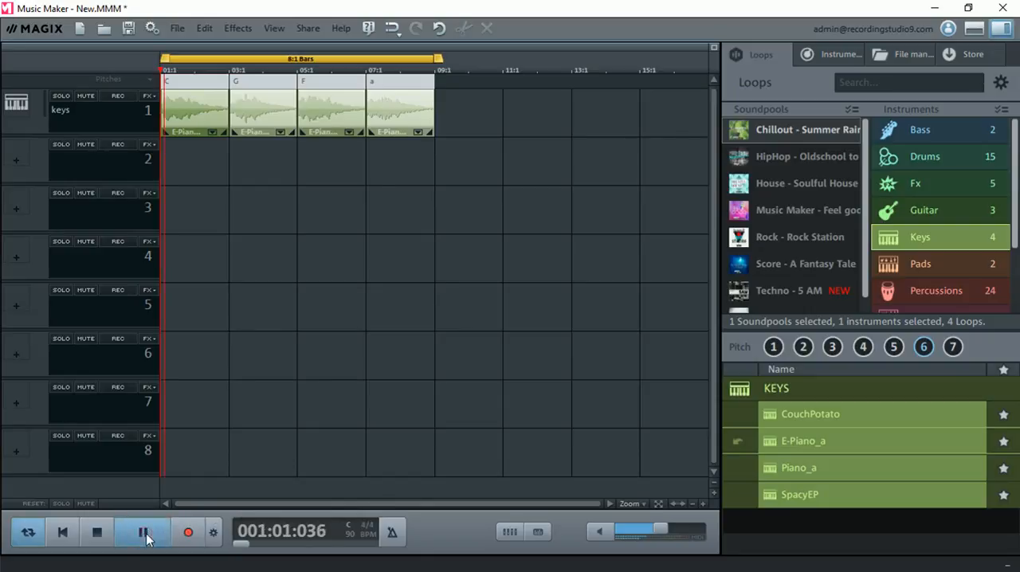
click(142, 531)
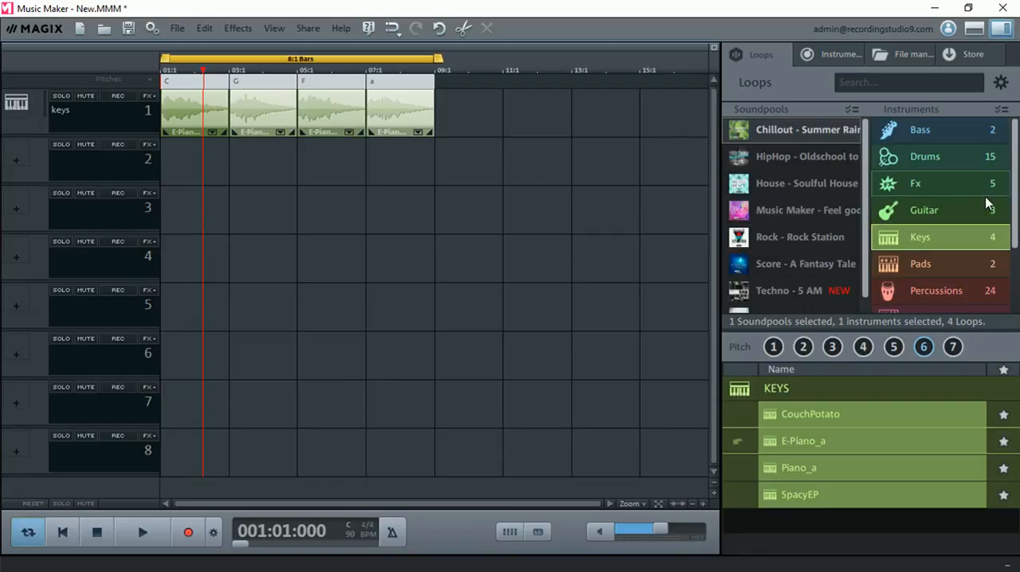
click(924, 156)
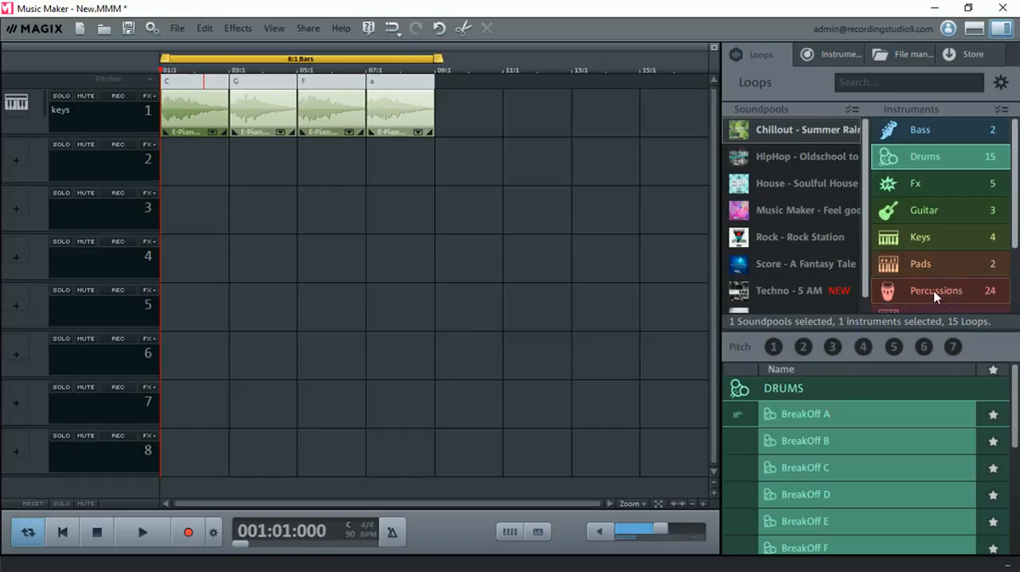
List the Pads loops and audition Marbellous at a different pitch before returning to Keys at pitch 1.
click(920, 263)
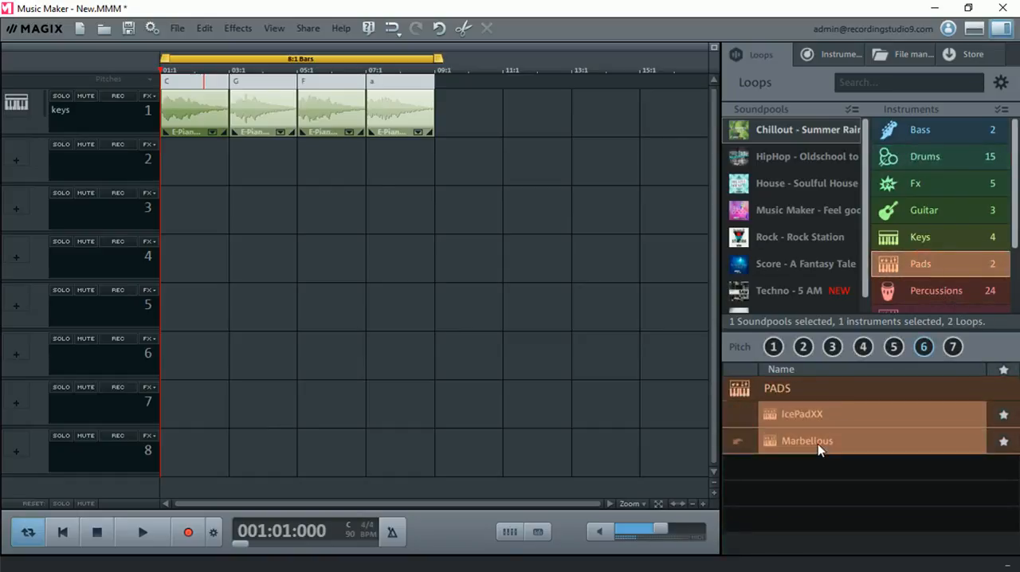
click(142, 532)
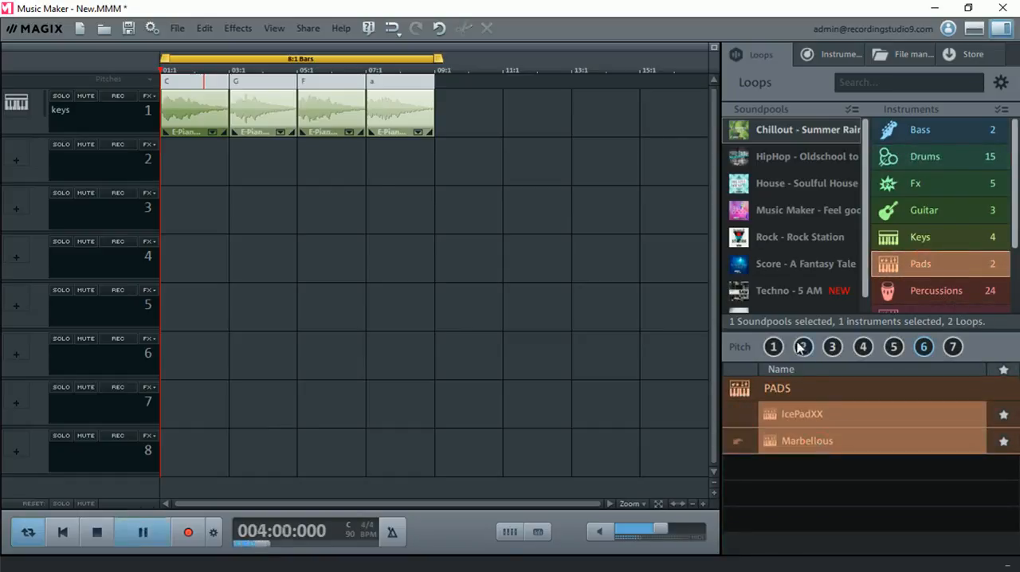
click(773, 346)
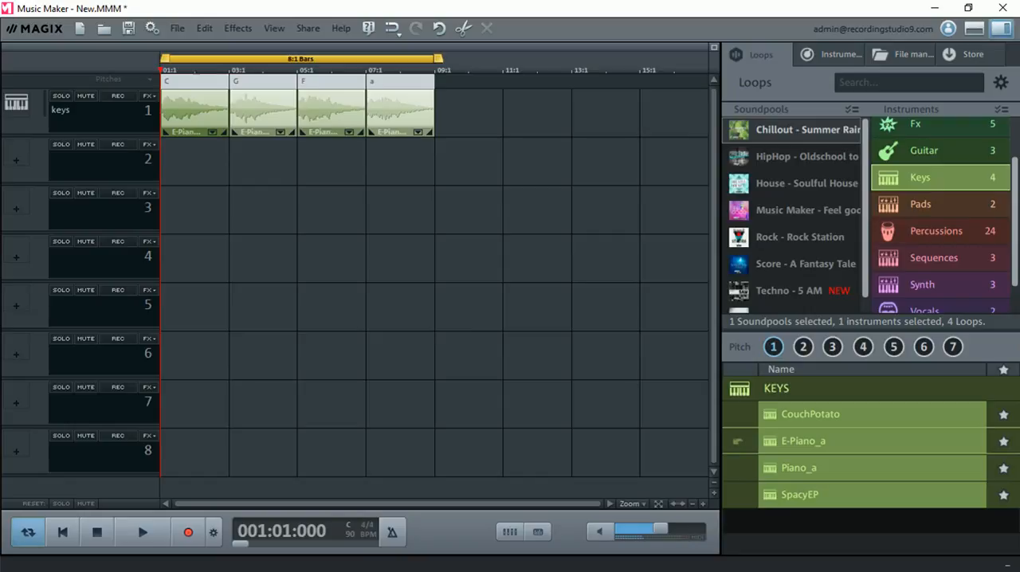
mouse_move(306, 185)
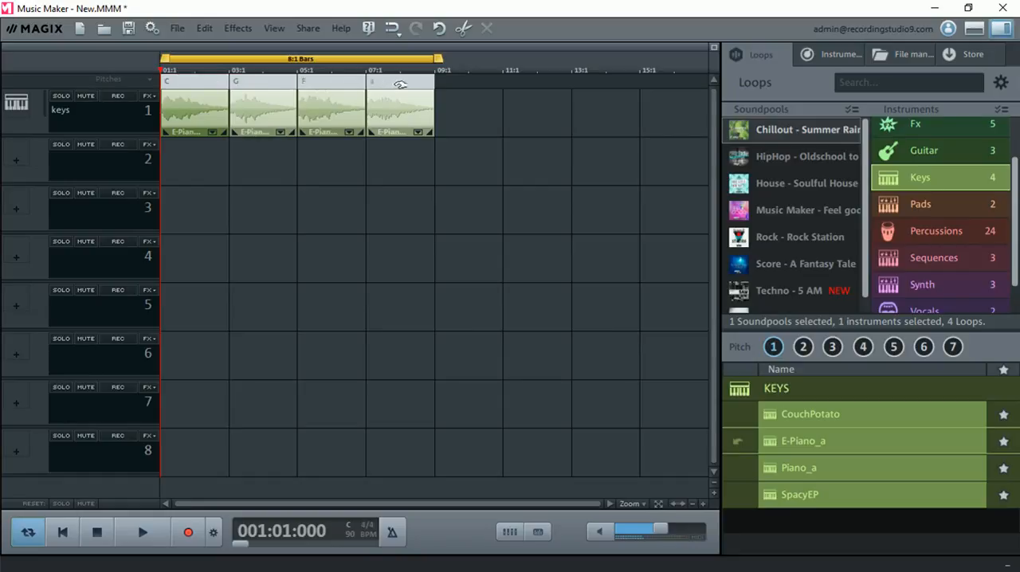
mouse_move(267, 84)
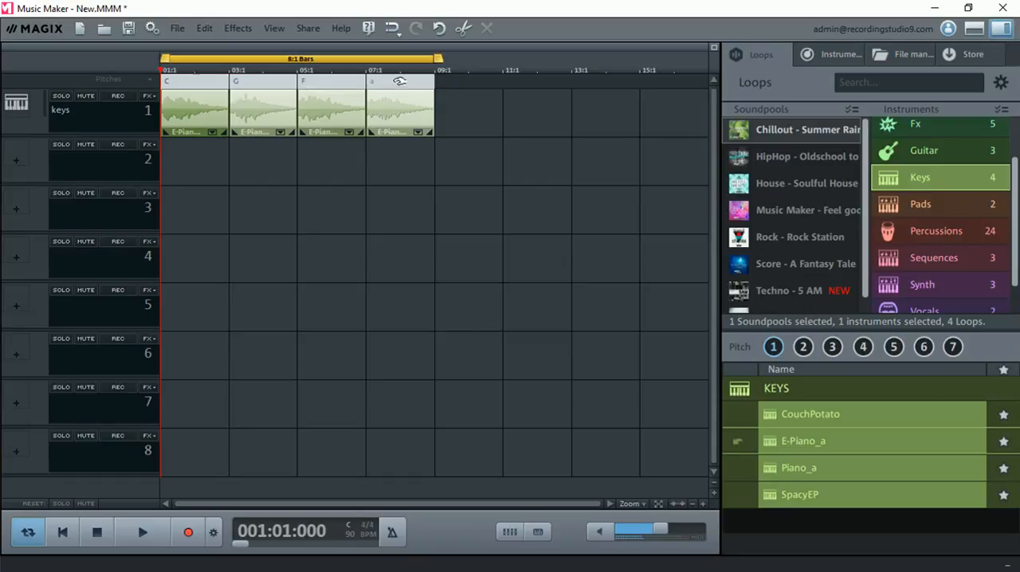
List the Chillout Synth loops and preview Reversi.
click(772, 347)
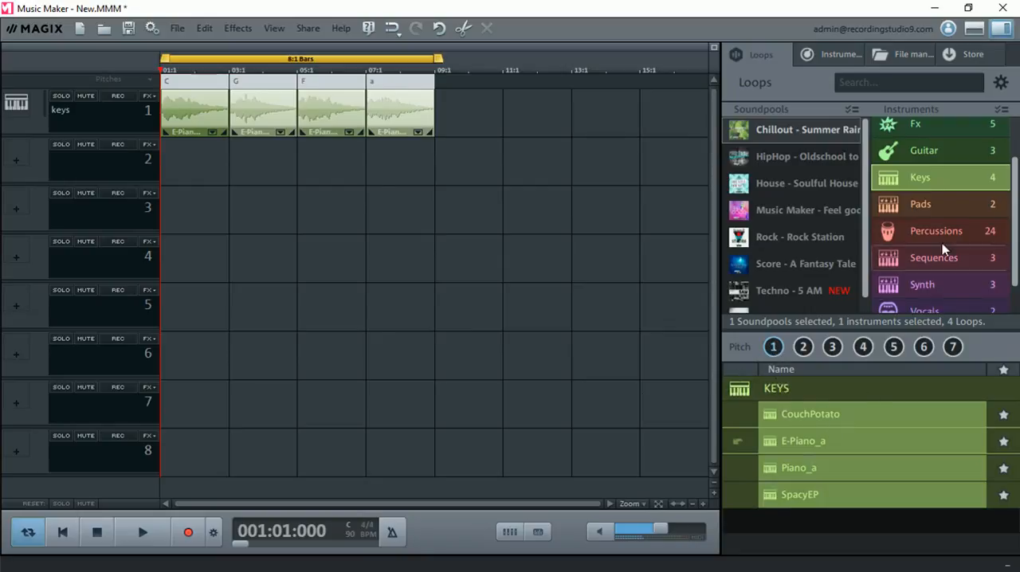
click(922, 284)
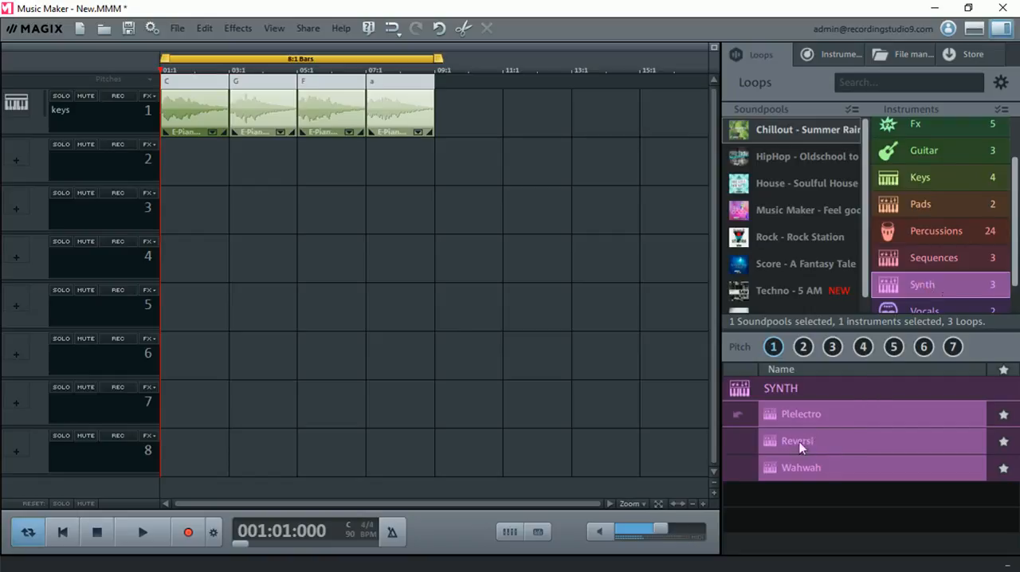
click(142, 532)
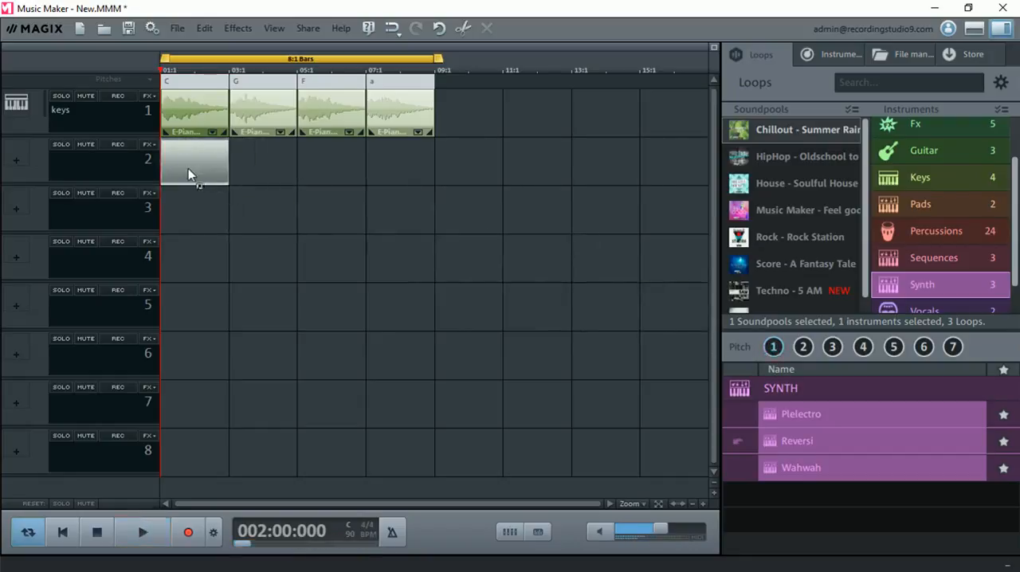
Place Reversi on track 2 at bar 1 and set the pitch for the loops at bars 3, 5 and 7.
drag(797, 440, 196, 159)
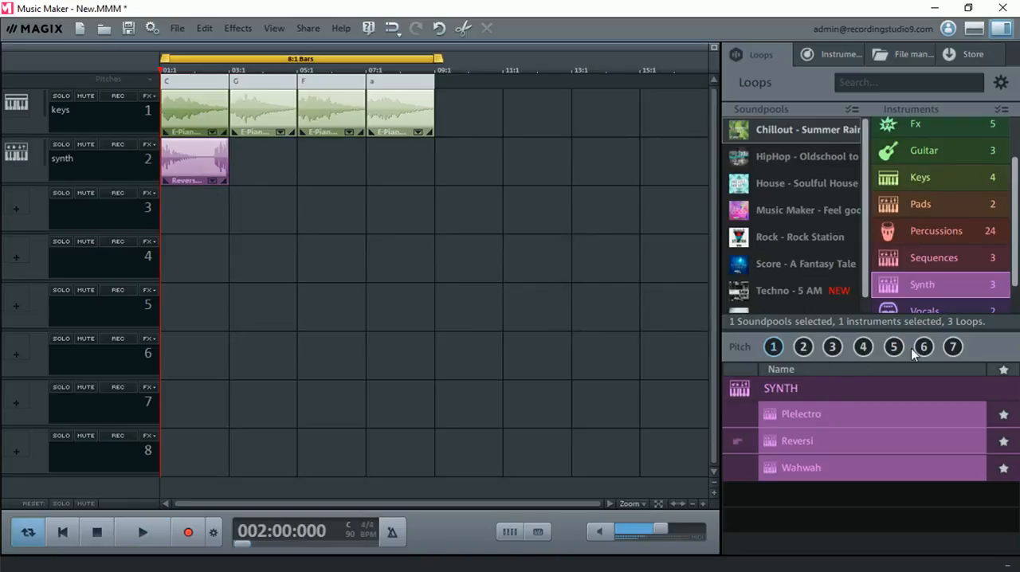
click(893, 346)
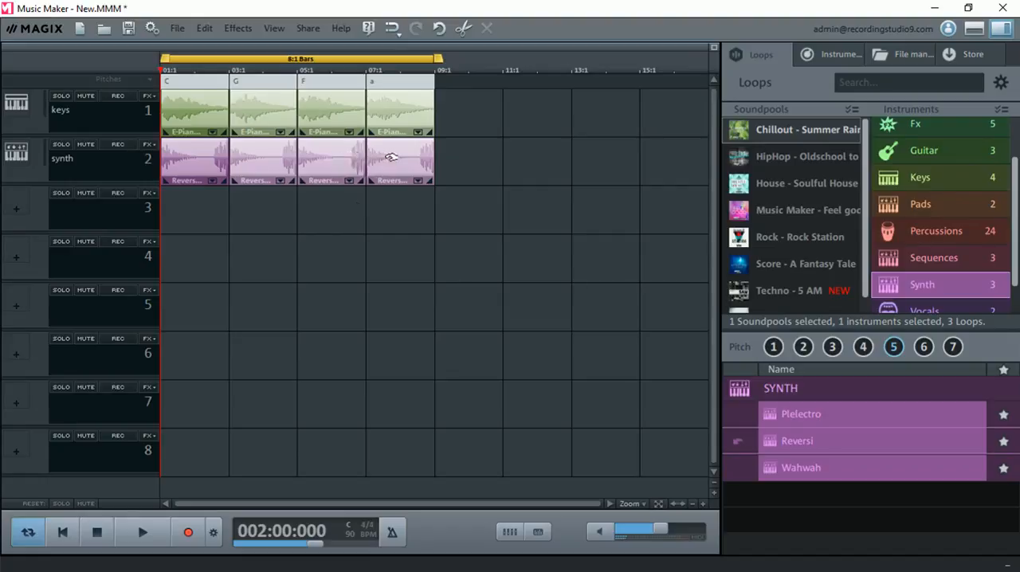
mouse_move(157, 512)
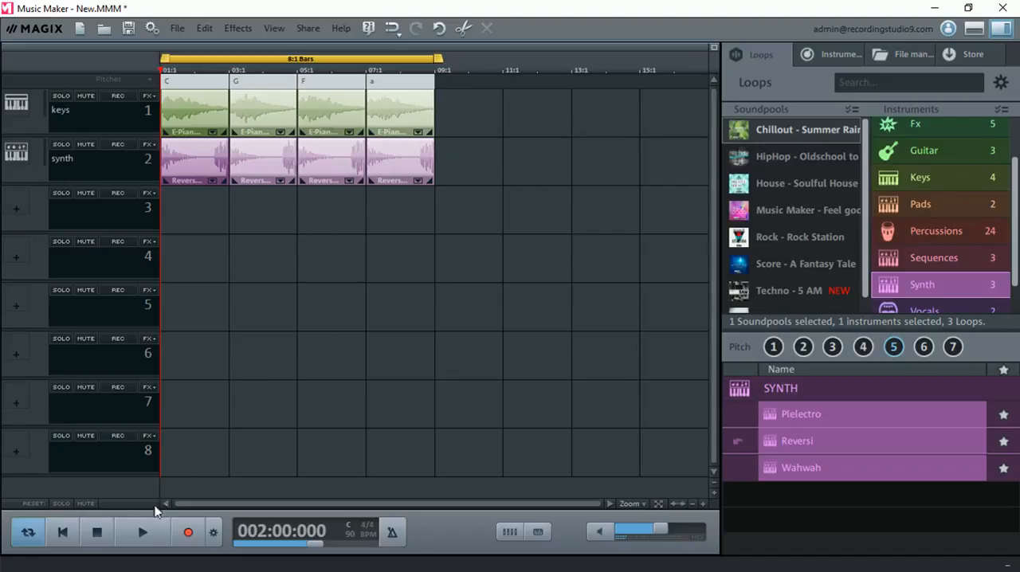
click(142, 532)
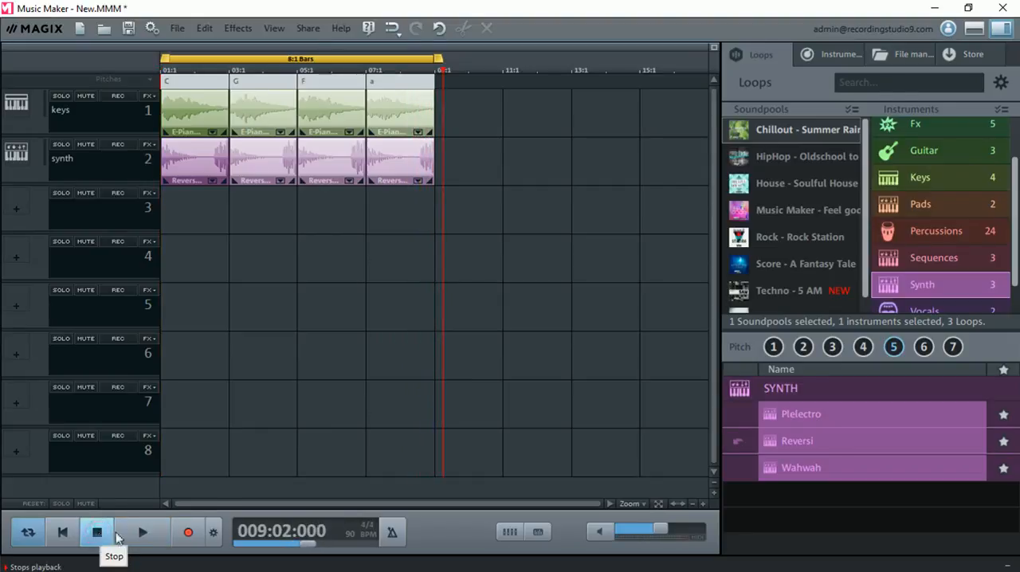
click(96, 532)
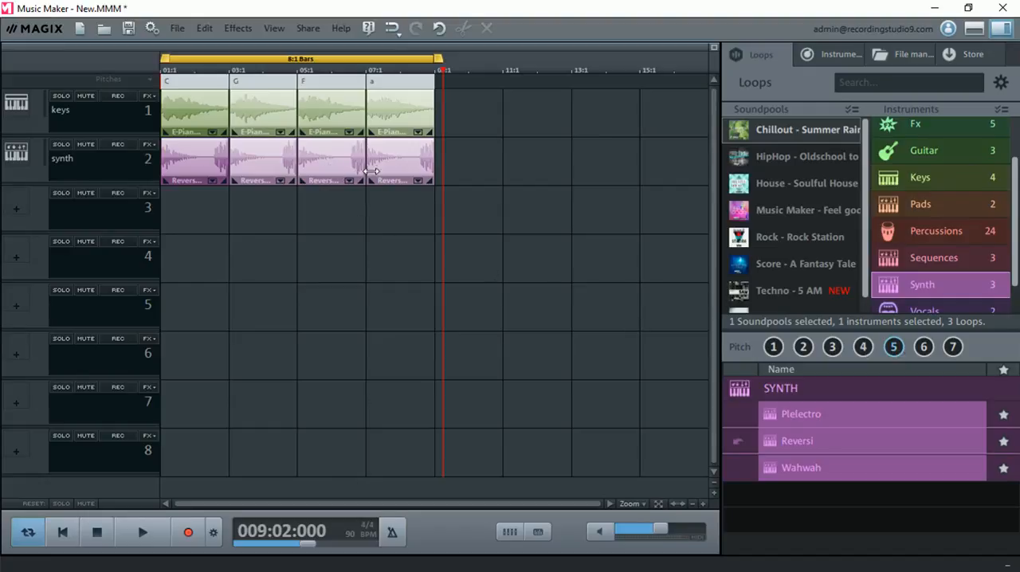
mouse_move(392, 170)
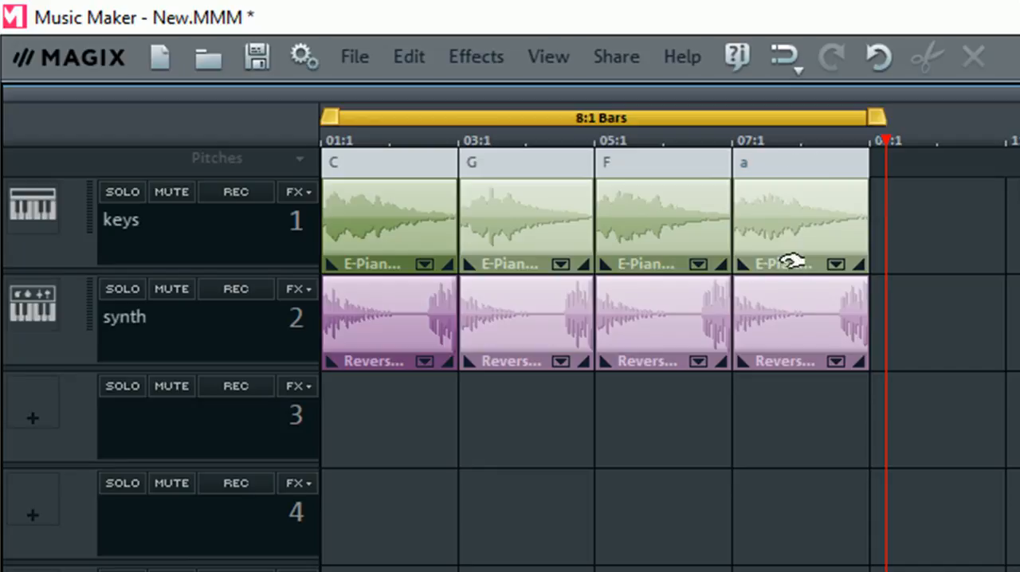
mouse_move(779, 553)
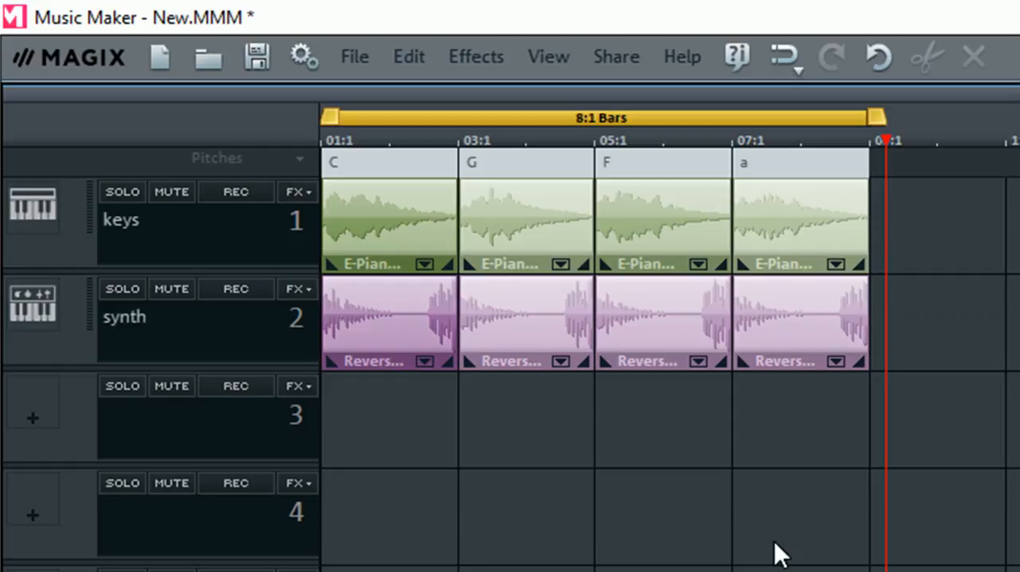
mouse_move(382, 119)
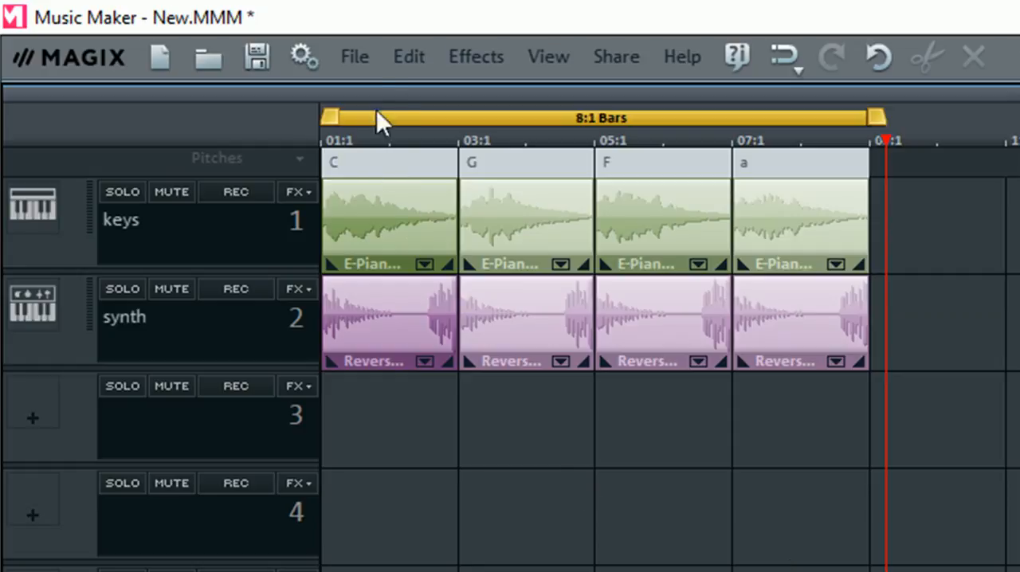
click(354, 56)
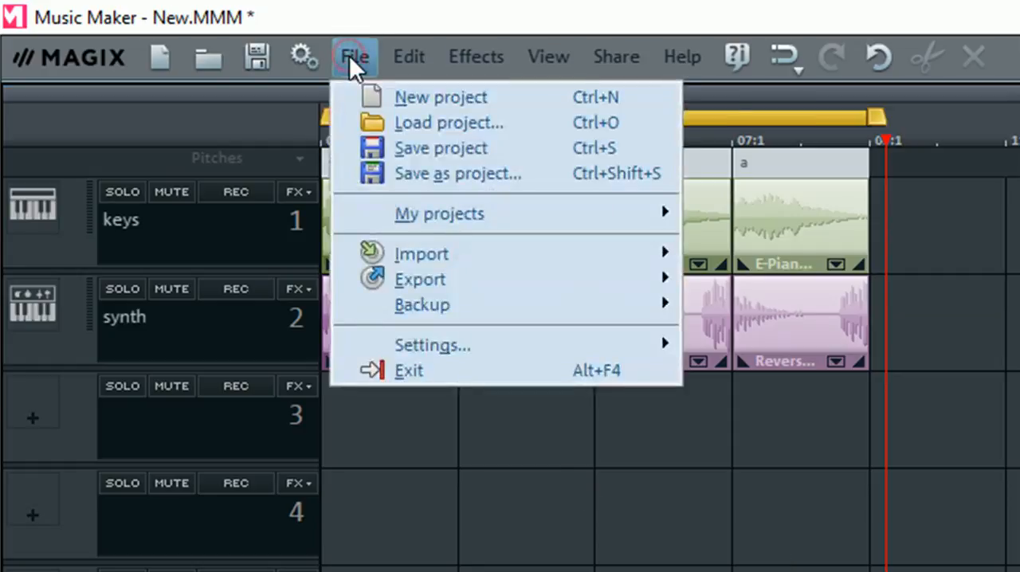
mouse_move(433, 345)
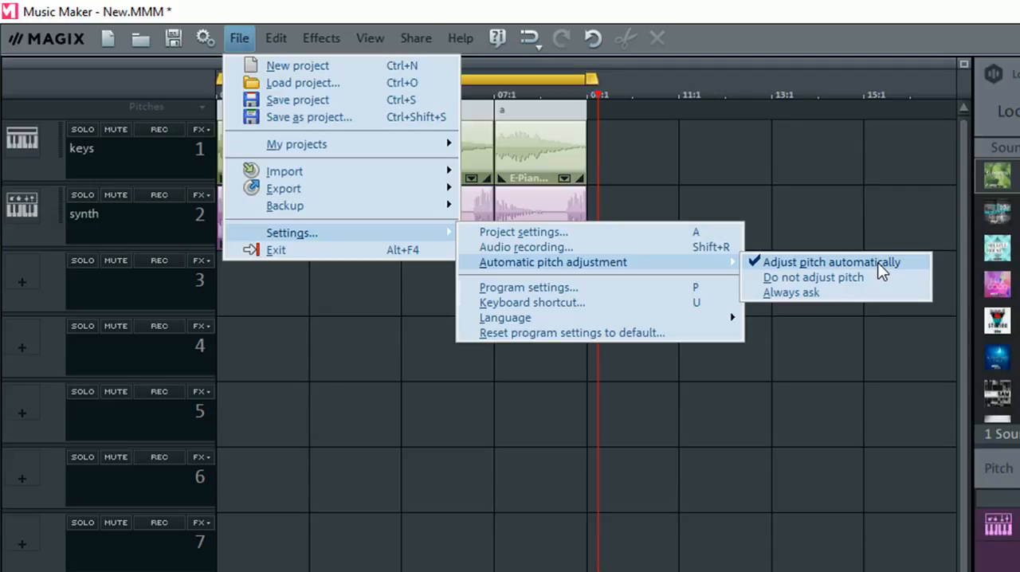
mouse_move(813, 277)
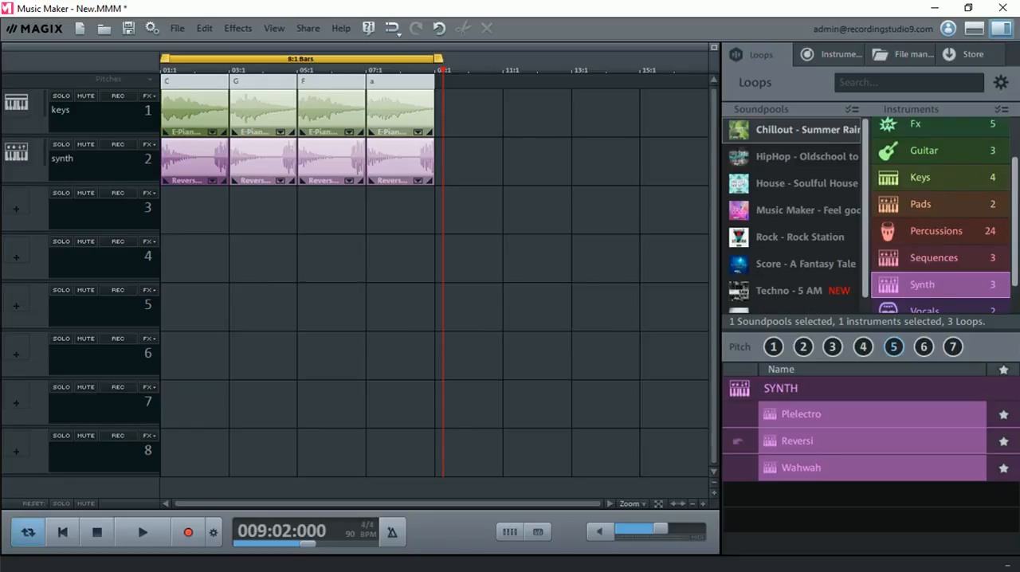
mouse_move(1000, 83)
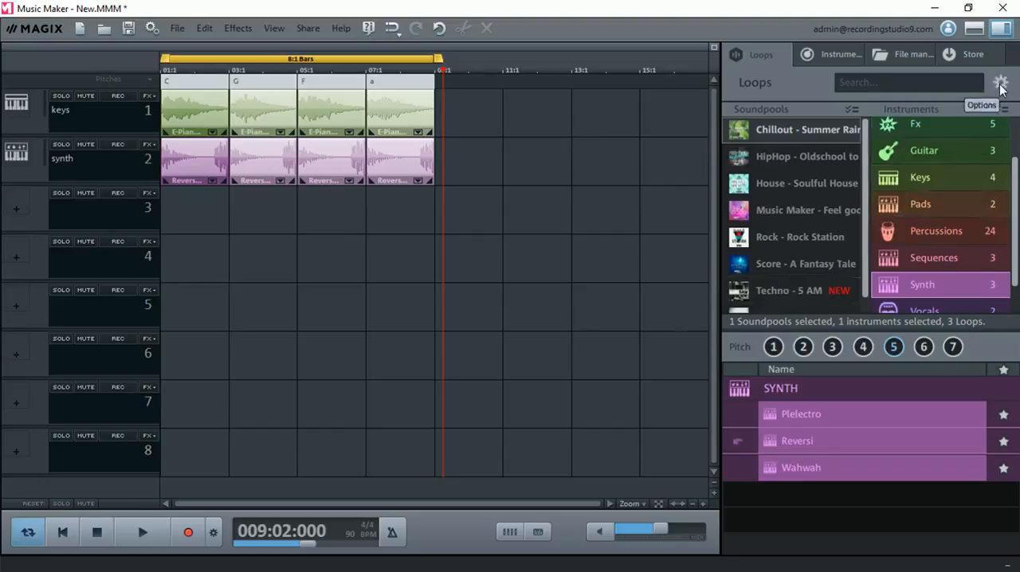
Add the optional BPM and Length columns to the synth loop list.
click(1001, 84)
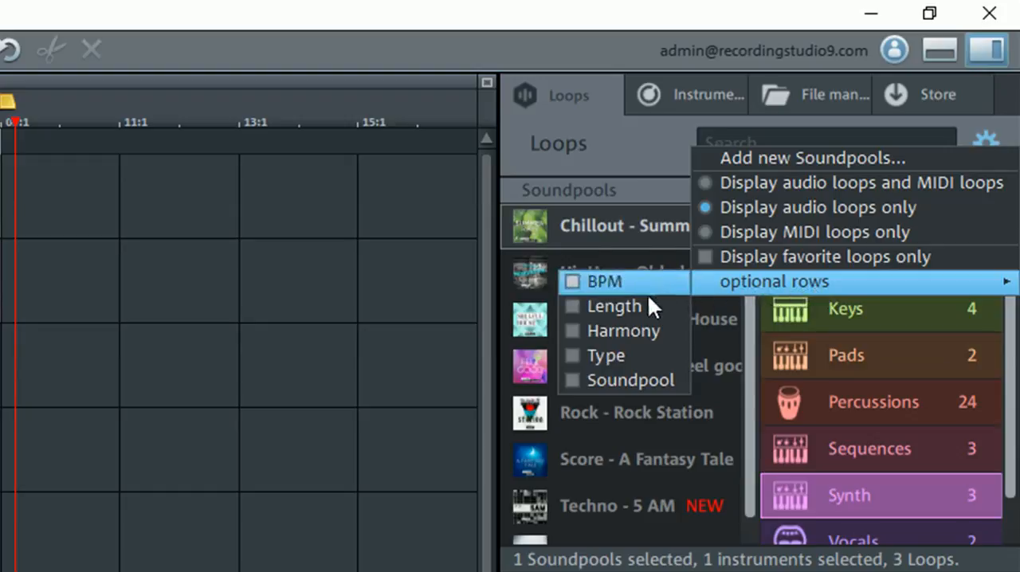
mouse_move(605, 355)
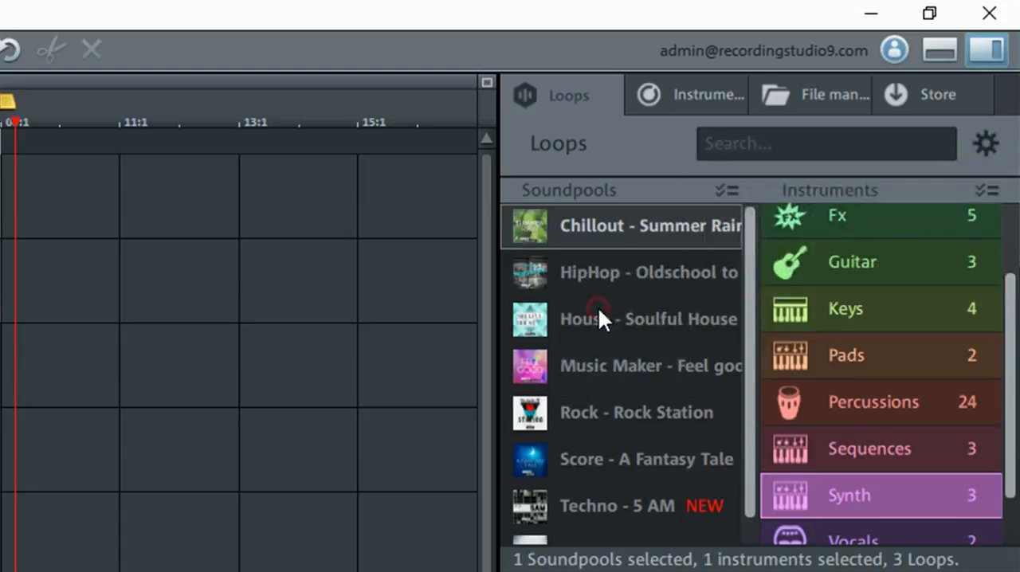
mouse_move(985, 146)
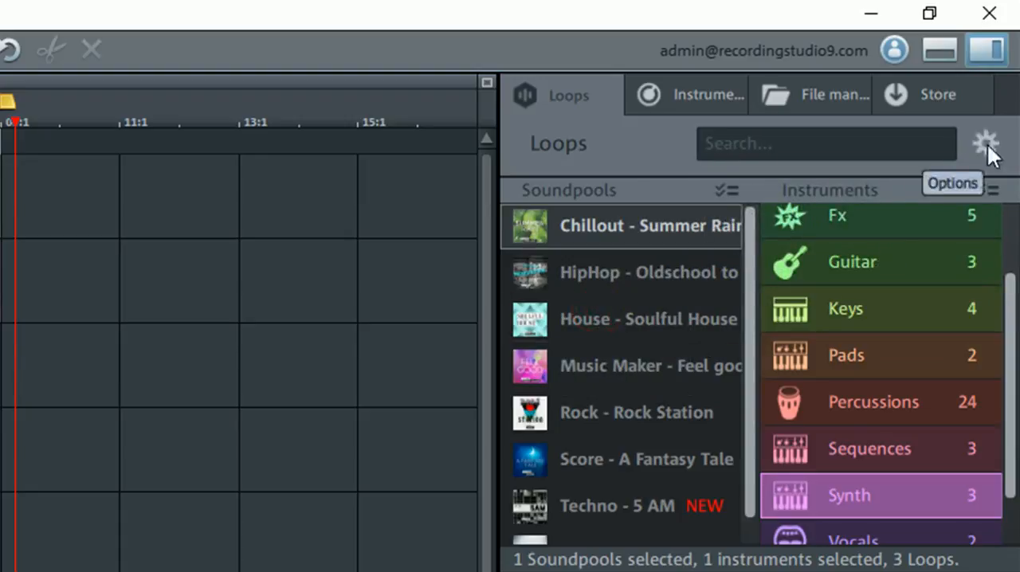
click(985, 144)
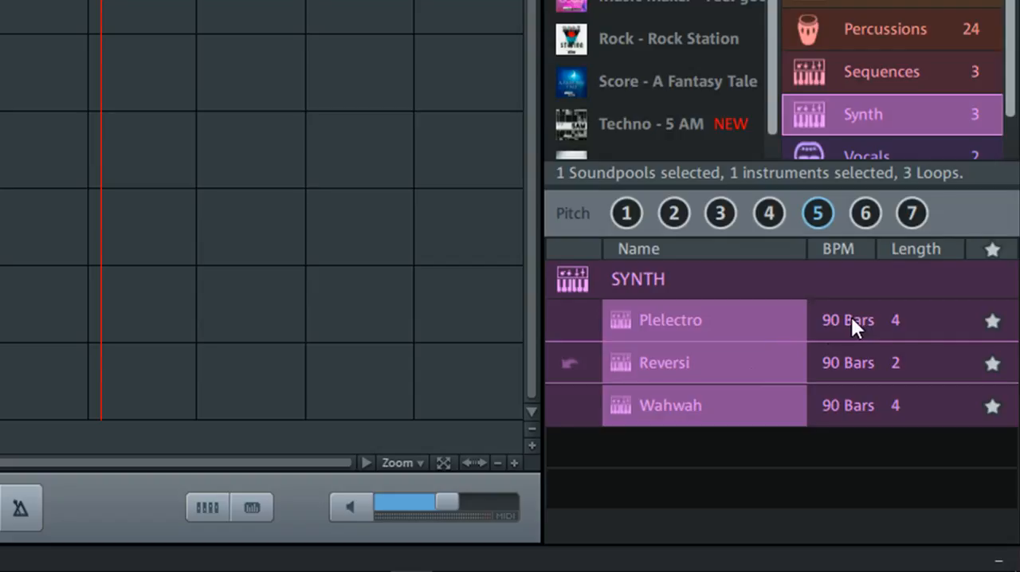
mouse_move(920, 330)
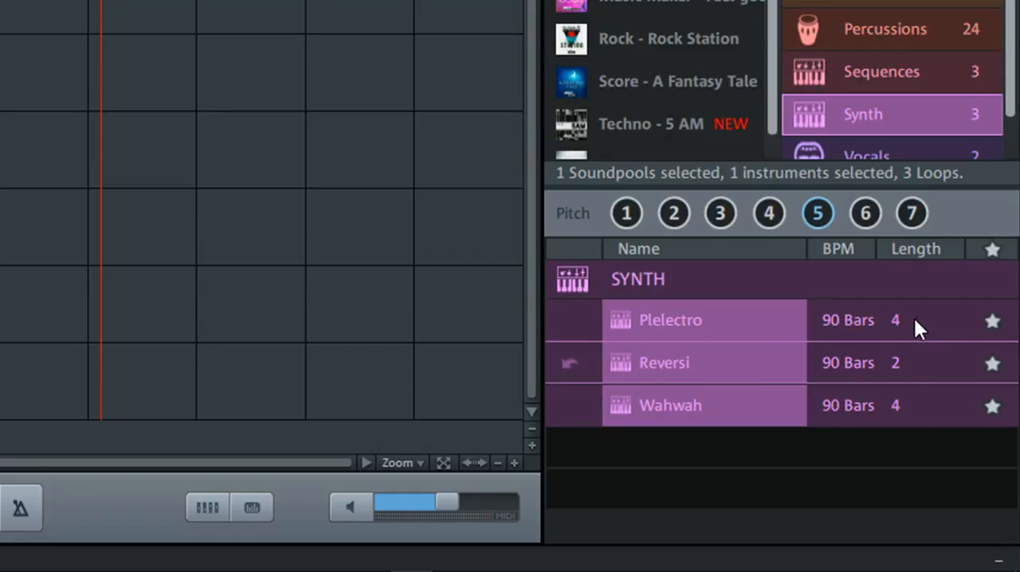
mouse_move(909, 374)
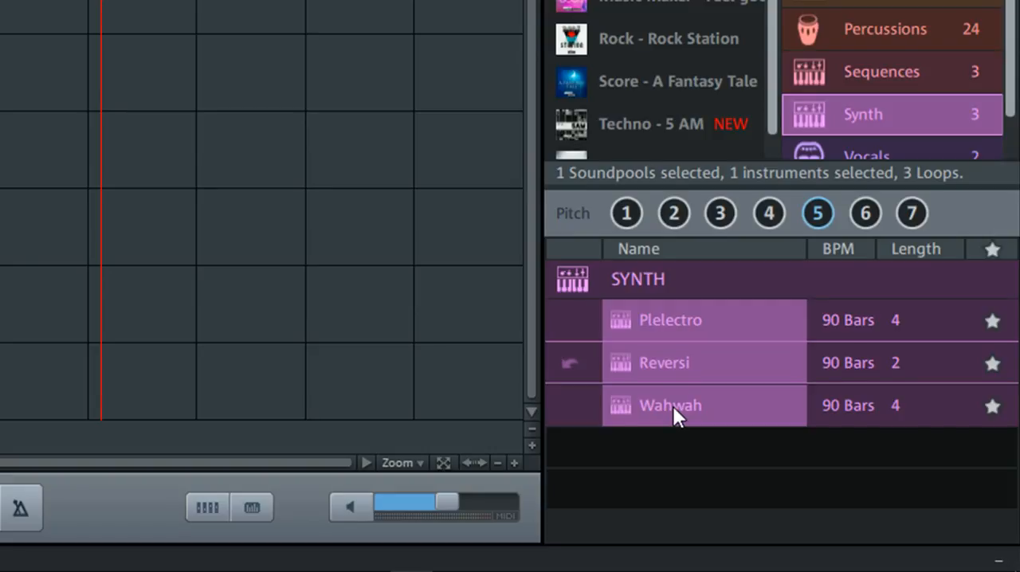
mouse_move(900, 409)
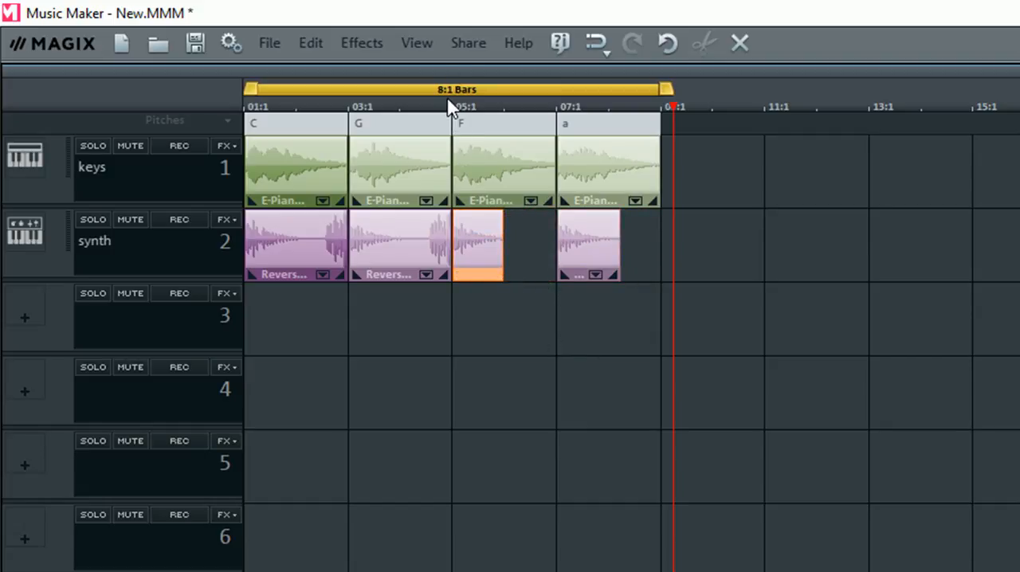
Shorten the synth loops at bars 5 and 7 to one bar and set the playhead at bar 3.
click(348, 107)
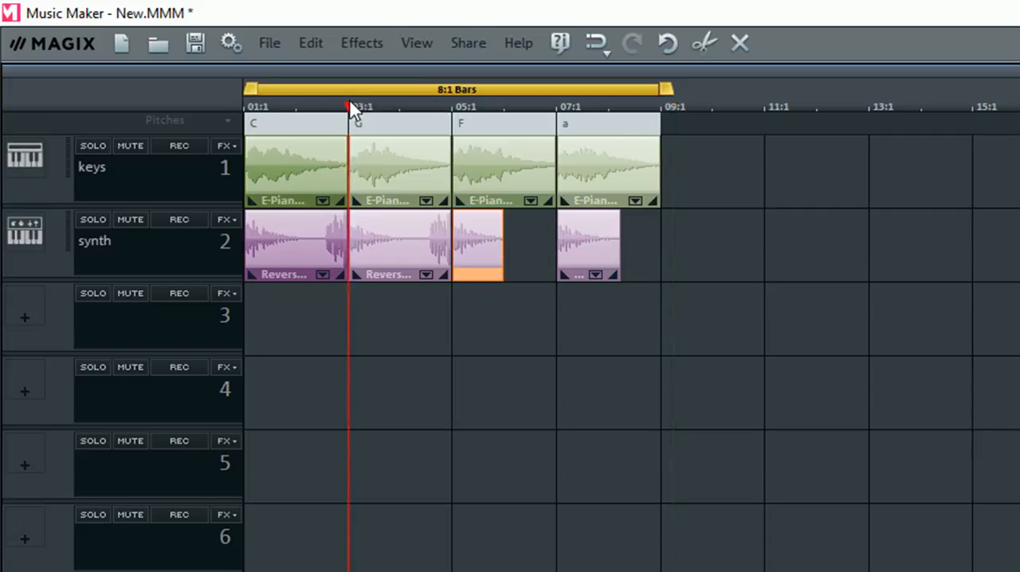